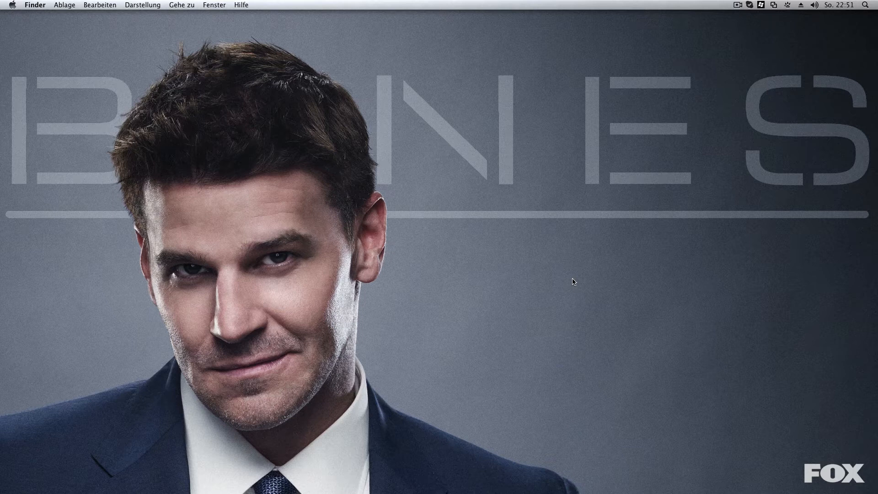
pyautogui.moveTo(606, 271)
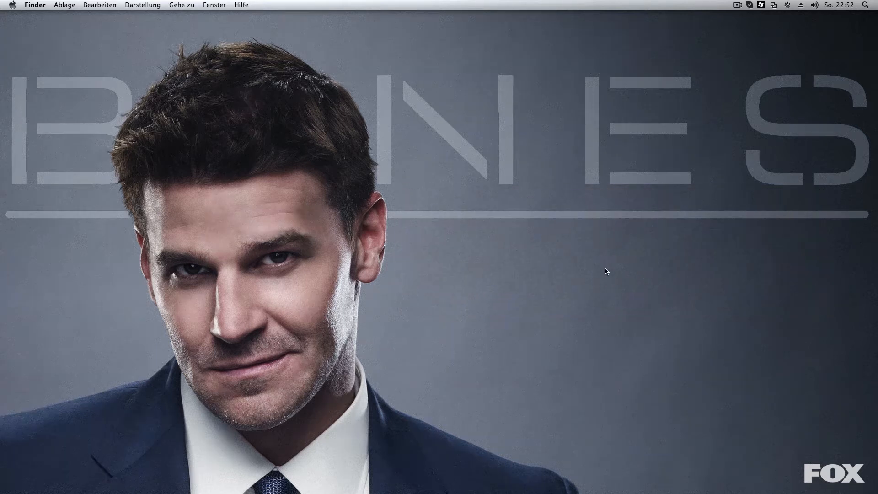
pyautogui.moveTo(641, 248)
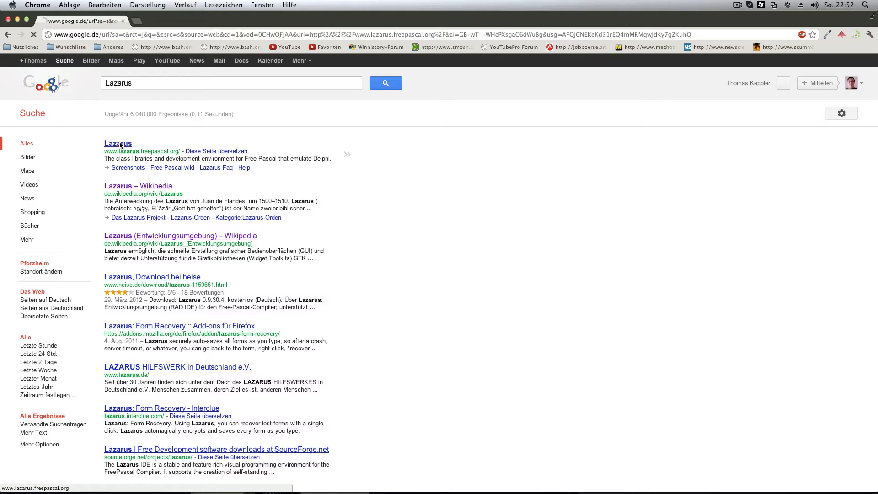
# - Open the Lazarus project site on SourceForge from the Google results
pyautogui.click(117, 143)
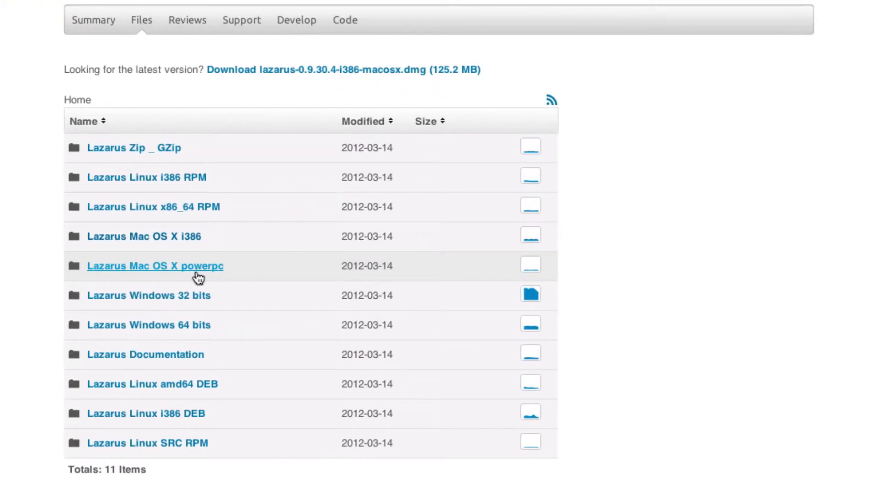
pyautogui.moveTo(212, 272)
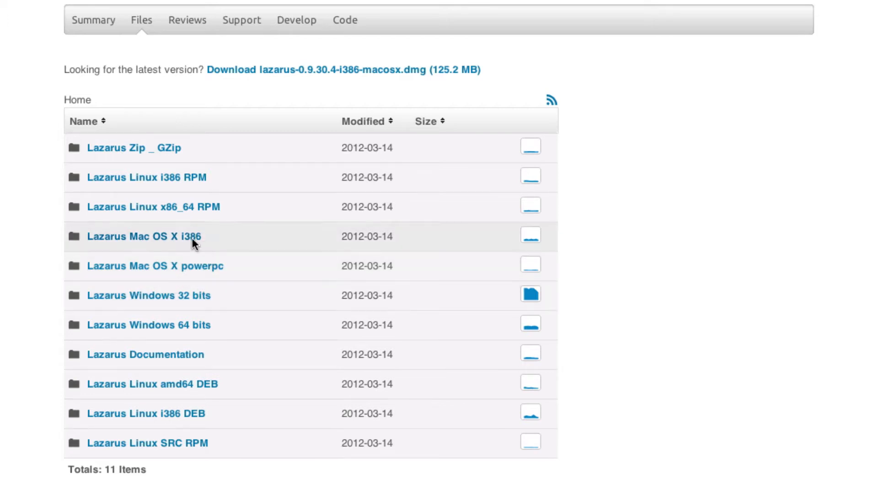
pyautogui.moveTo(144, 236)
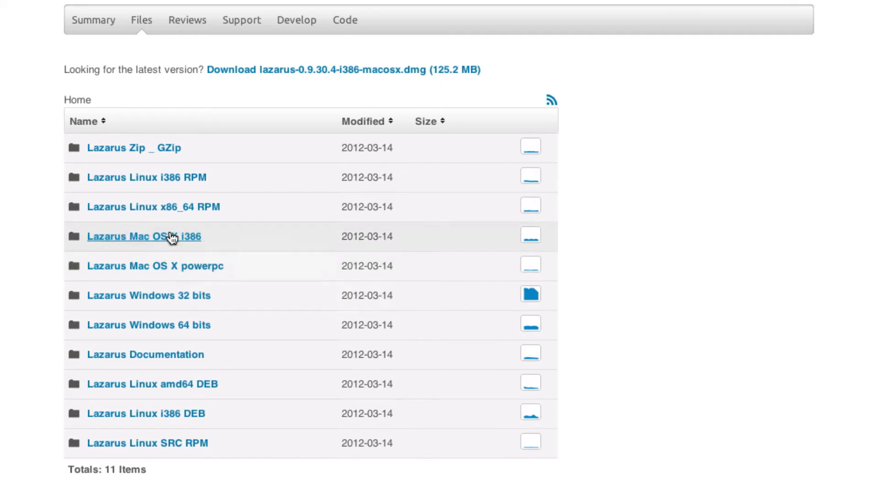
# - Open the Lazarus Mac OS X i386 folder, then its Lazarus 0.9.30.4 release folder
pyautogui.click(143, 236)
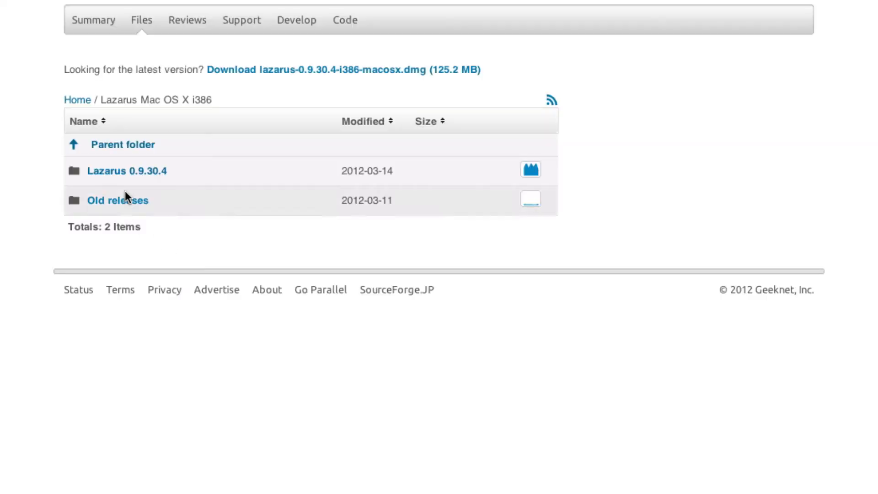
pyautogui.moveTo(177, 122)
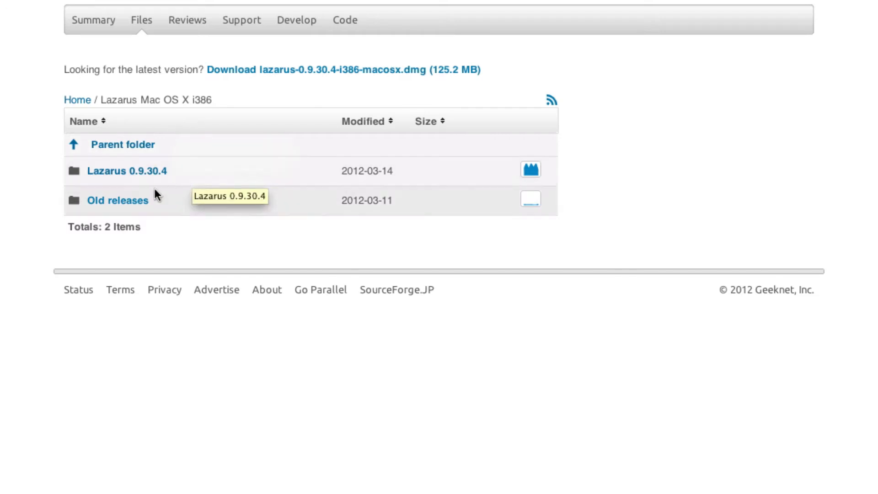
pyautogui.moveTo(159, 182)
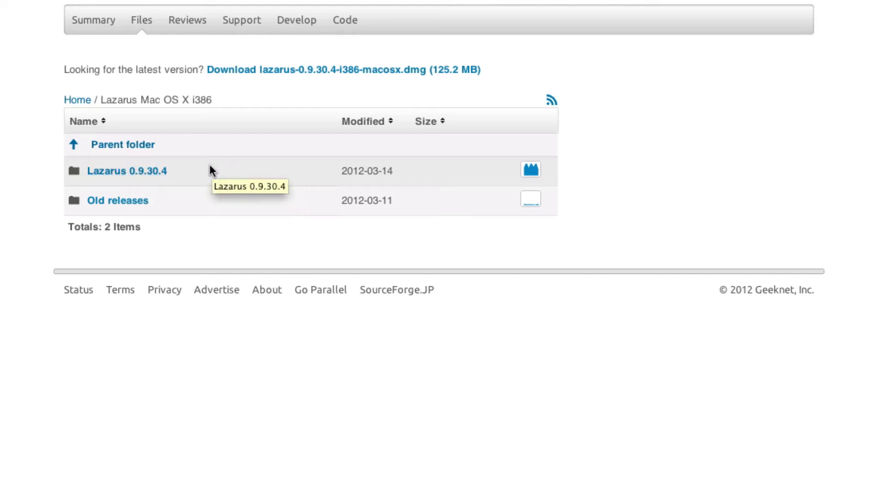
pyautogui.moveTo(118, 200)
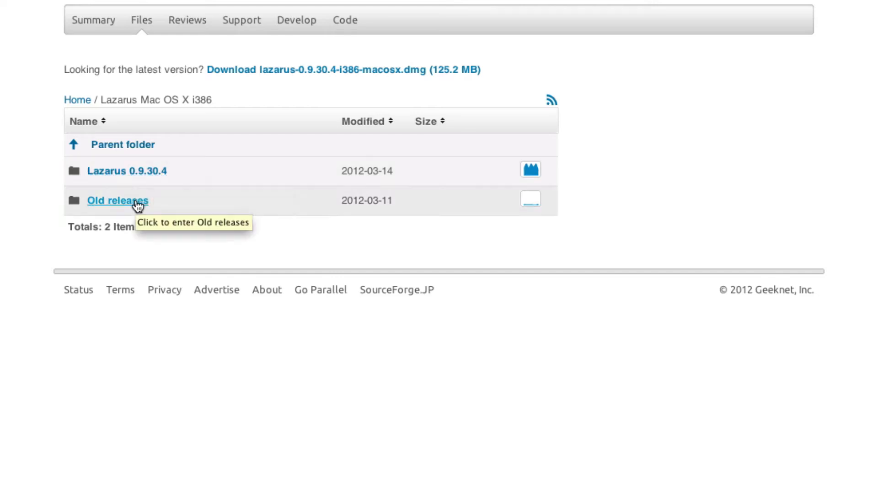
pyautogui.moveTo(145, 170)
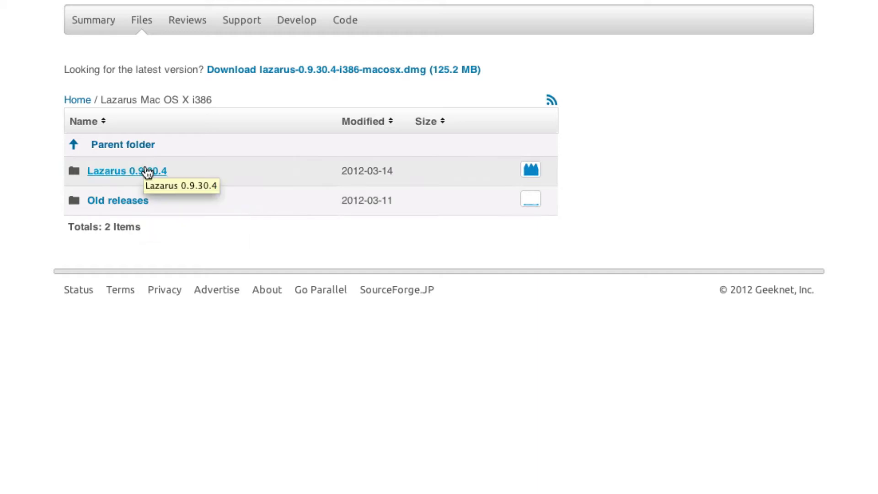
pyautogui.click(126, 171)
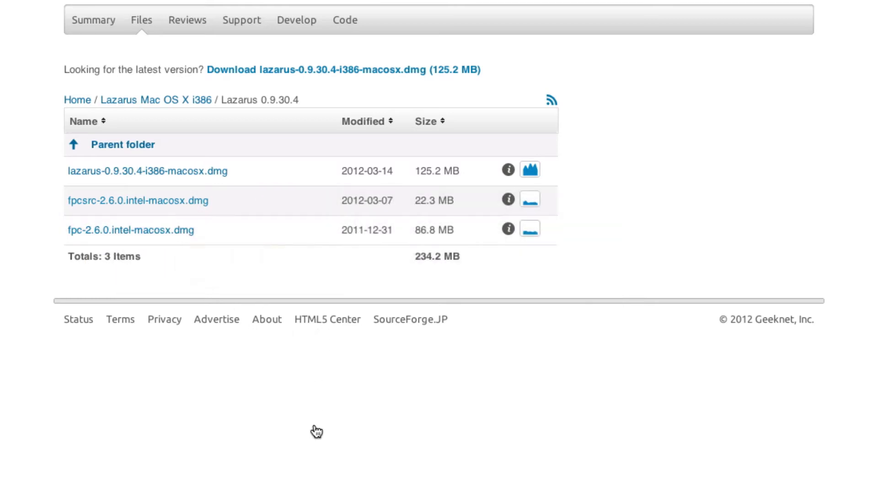
pyautogui.moveTo(186, 246)
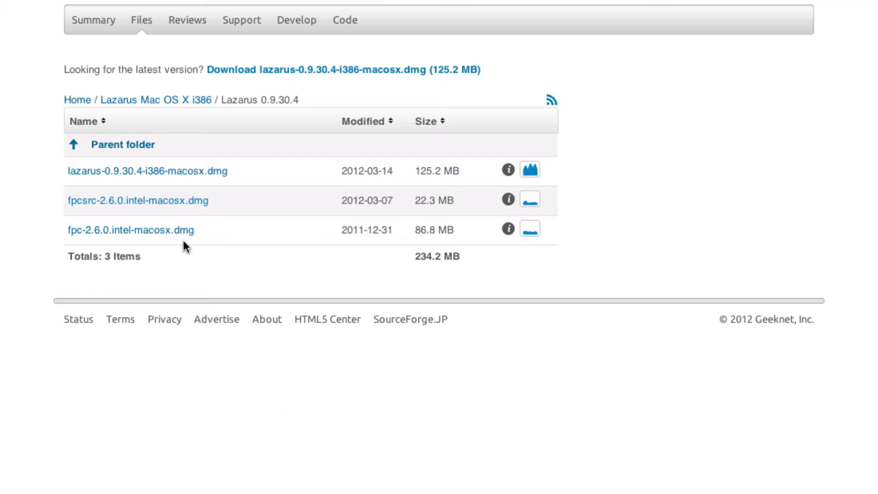
pyautogui.moveTo(192, 377)
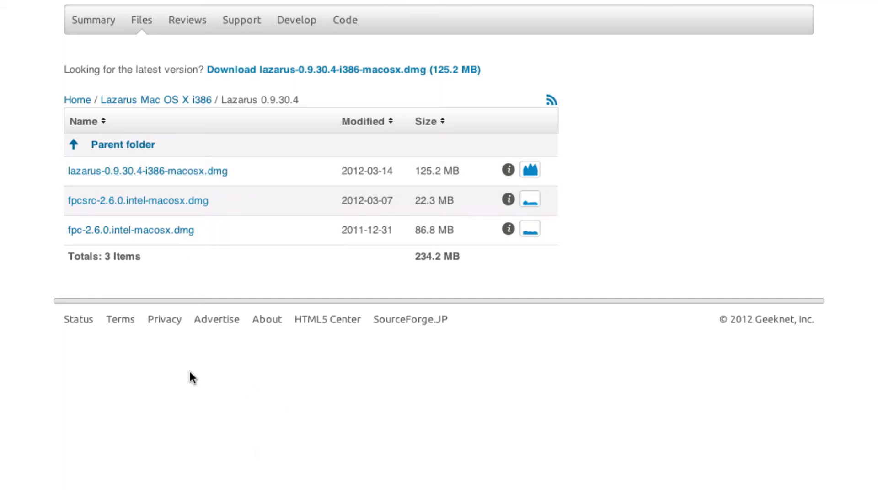
pyautogui.moveTo(208, 431)
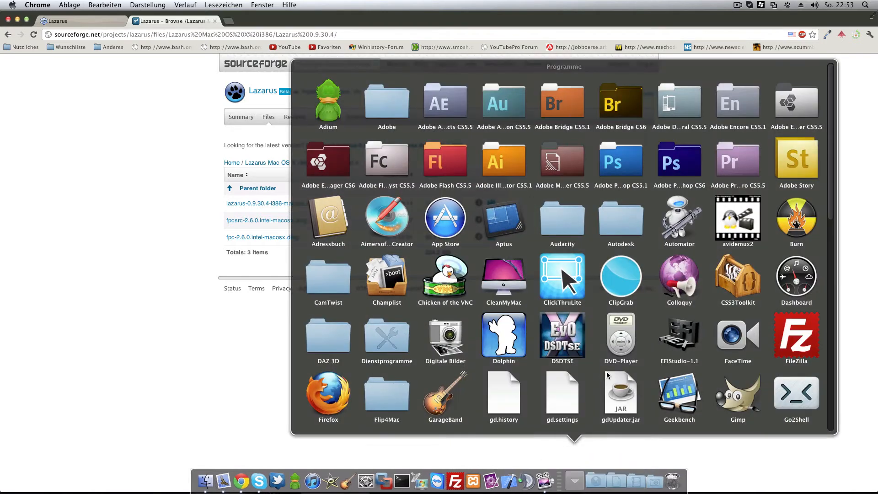
# - Launch Lazarus from the Dock and accept the default compiler past the invalid-name warning
pyautogui.scroll(-3)
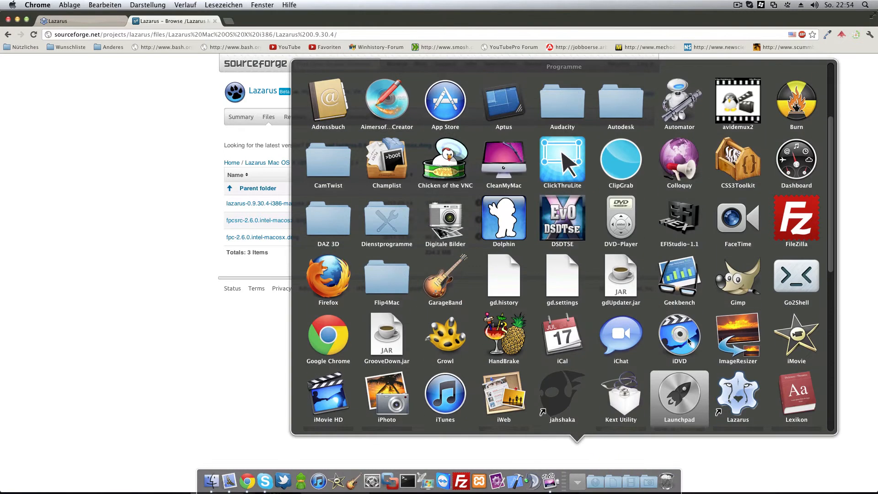
pyautogui.click(737, 392)
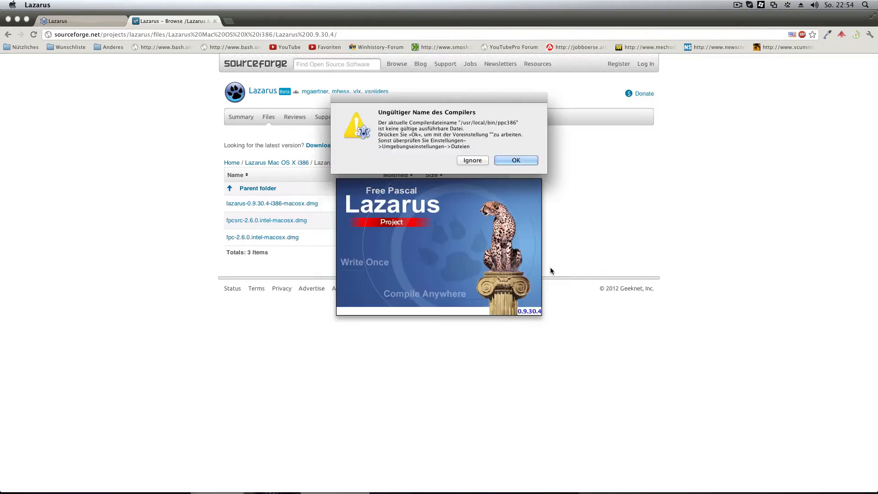
pyautogui.click(515, 160)
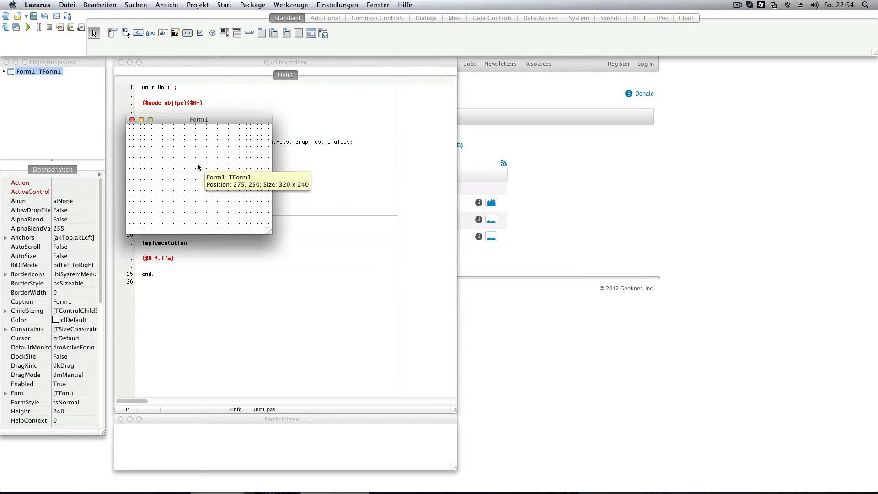
pyautogui.moveTo(201, 182)
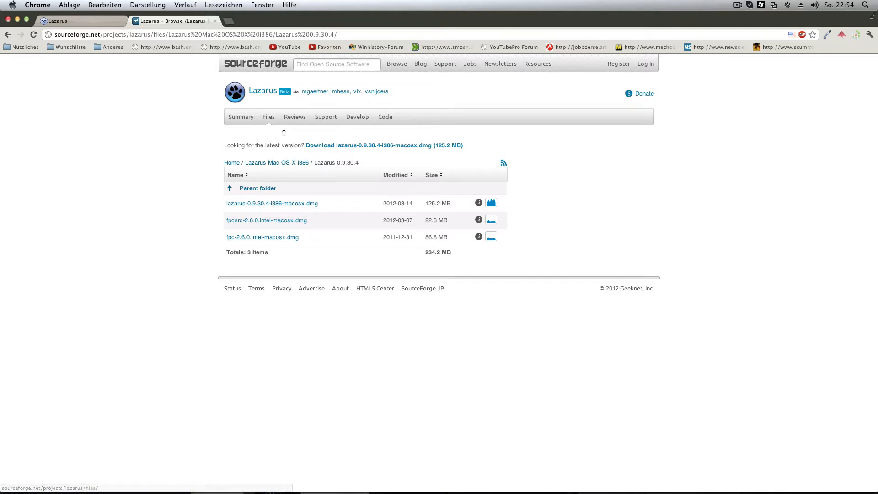
pyautogui.moveTo(649, 465)
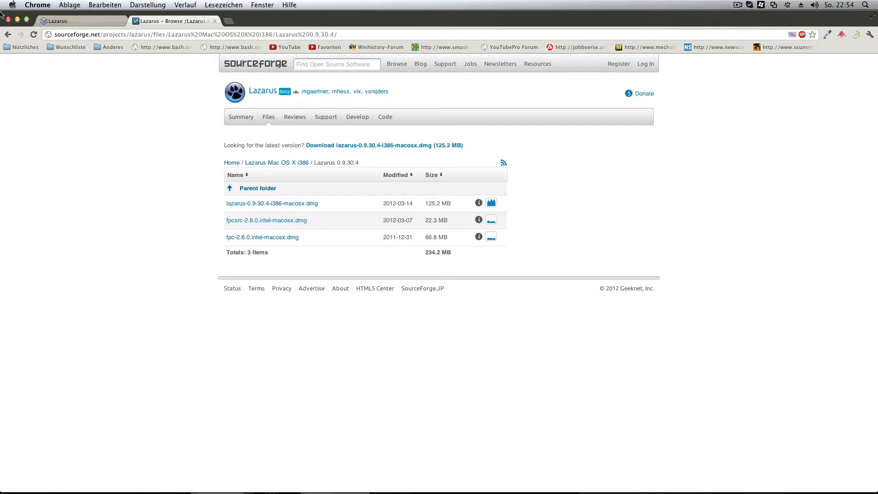
pyautogui.click(12, 5)
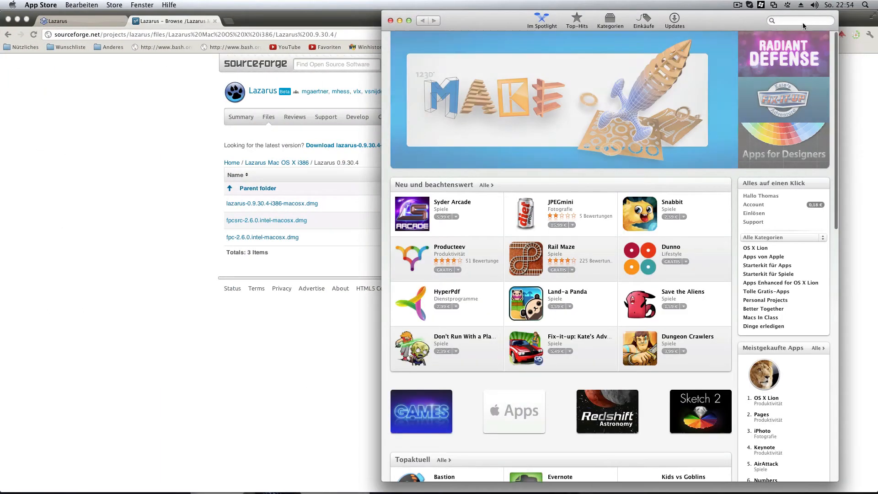
pyautogui.write('xcode')
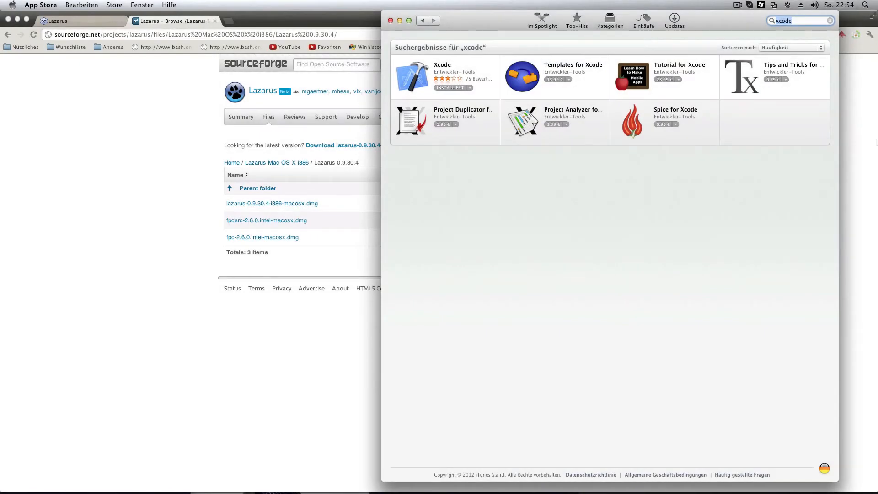
pyautogui.moveTo(791, 200)
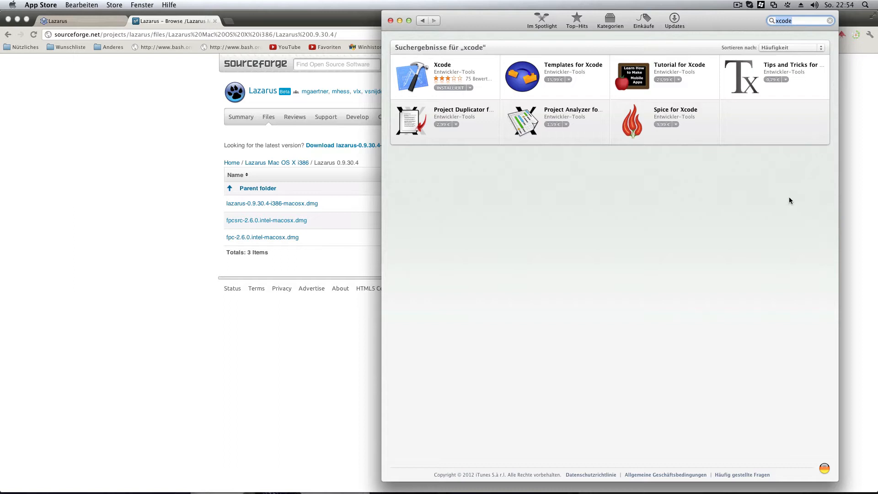
pyautogui.moveTo(508, 193)
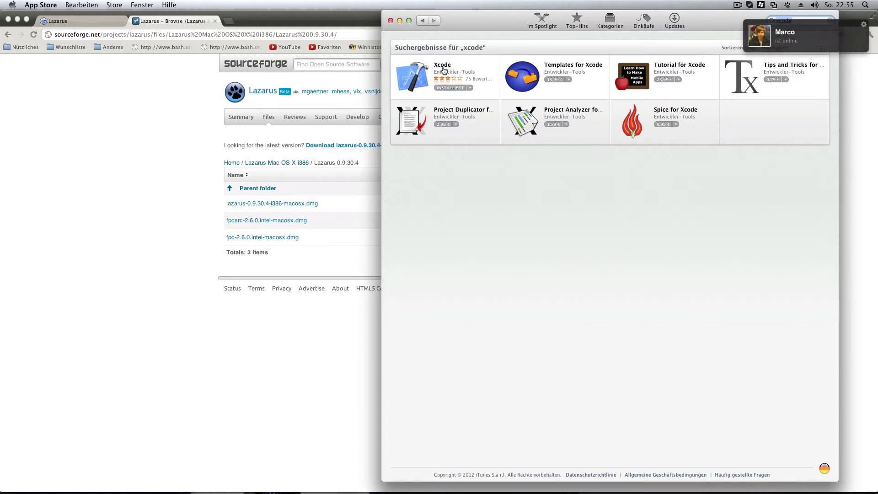
pyautogui.click(442, 64)
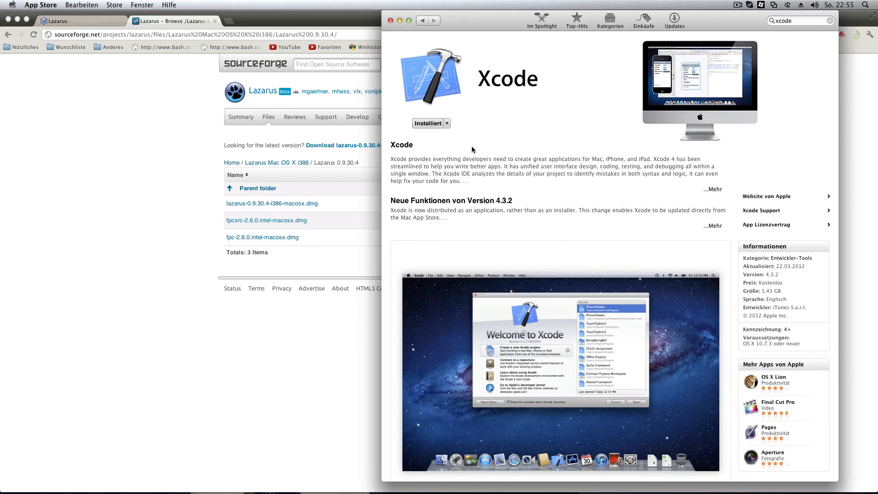
pyautogui.moveTo(512, 146)
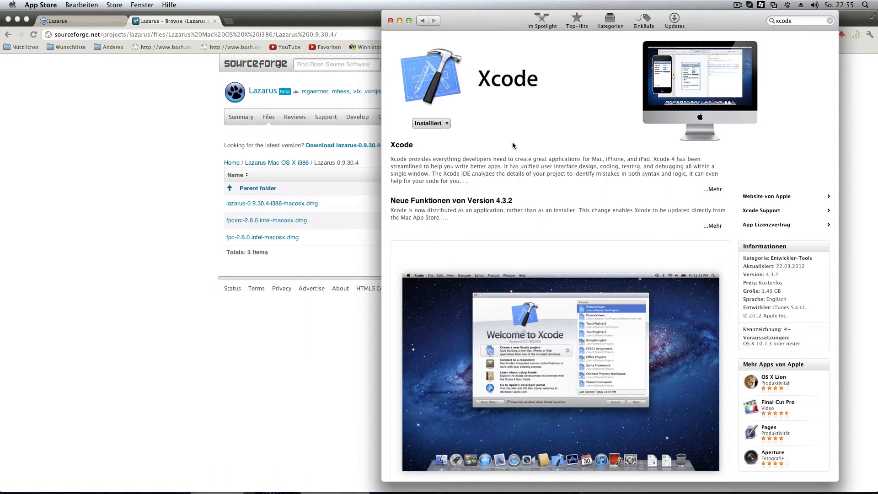
pyautogui.moveTo(518, 143)
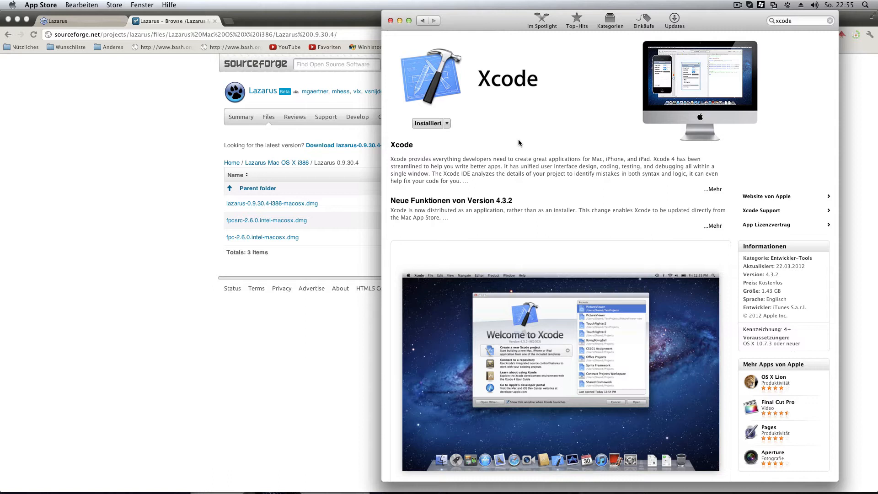
pyautogui.moveTo(535, 200)
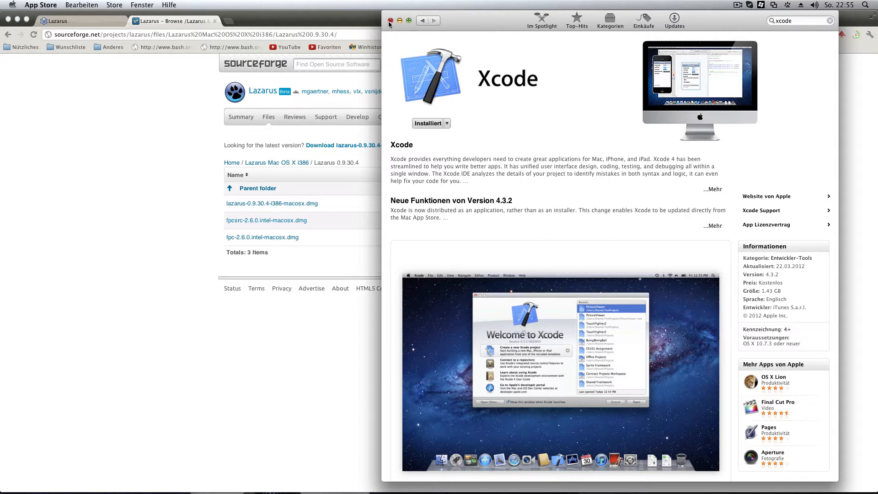
pyautogui.click(391, 21)
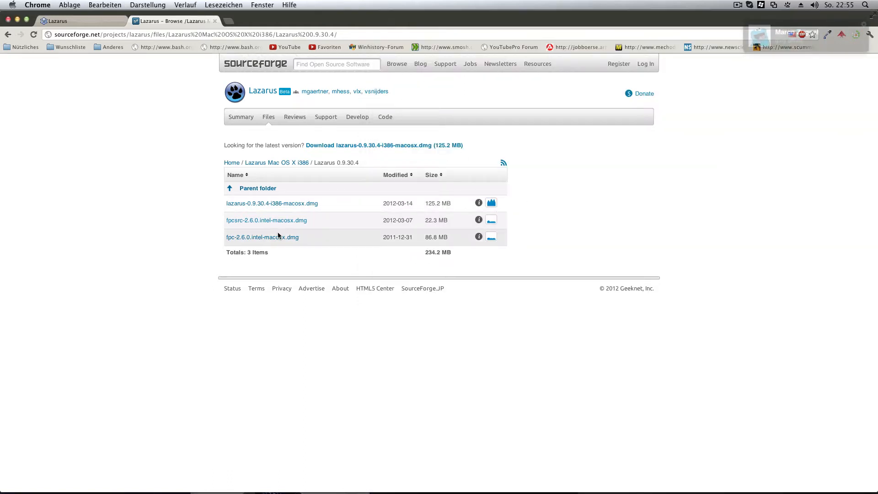
pyautogui.moveTo(262, 237)
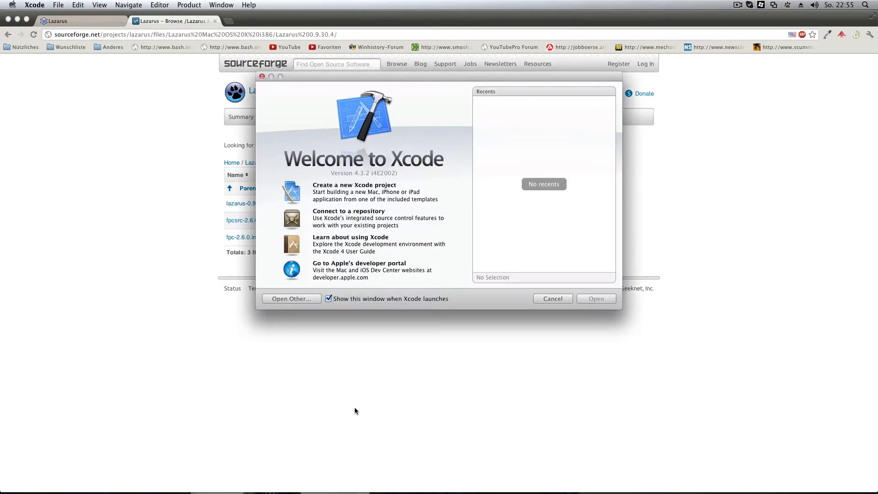
pyautogui.moveTo(438, 142)
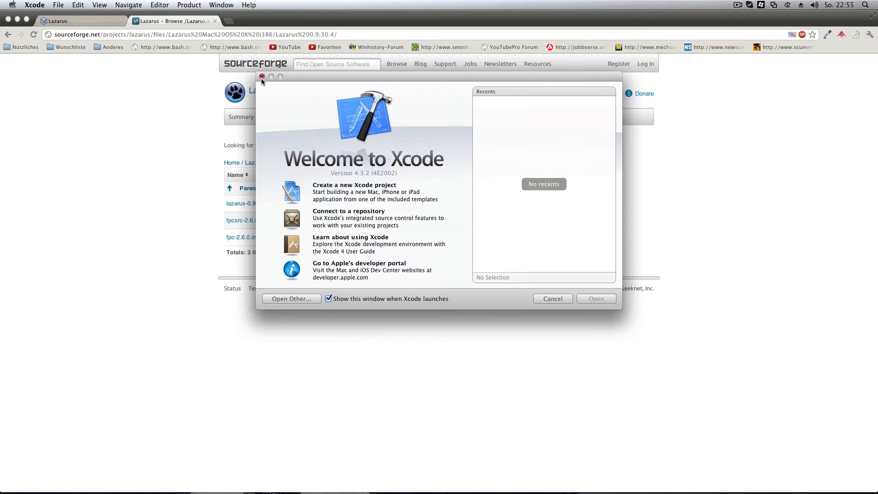
# - Close the Xcode welcome window
pyautogui.click(262, 77)
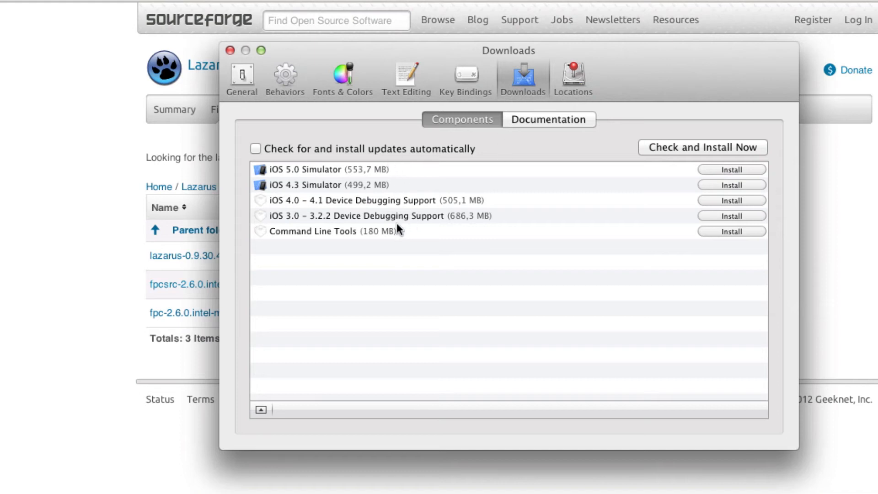
# - Install Xcode's Command Line Tools with the admin password, then close the downloads settings
pyautogui.click(731, 231)
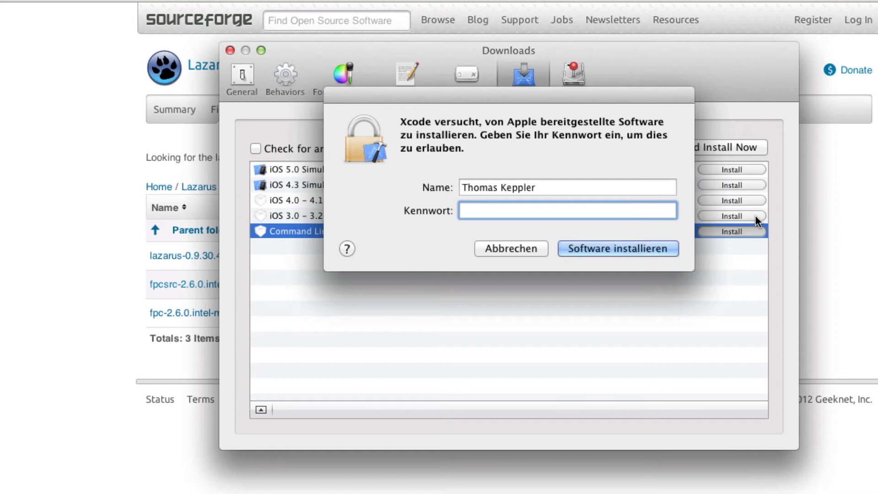
pyautogui.write('••••')
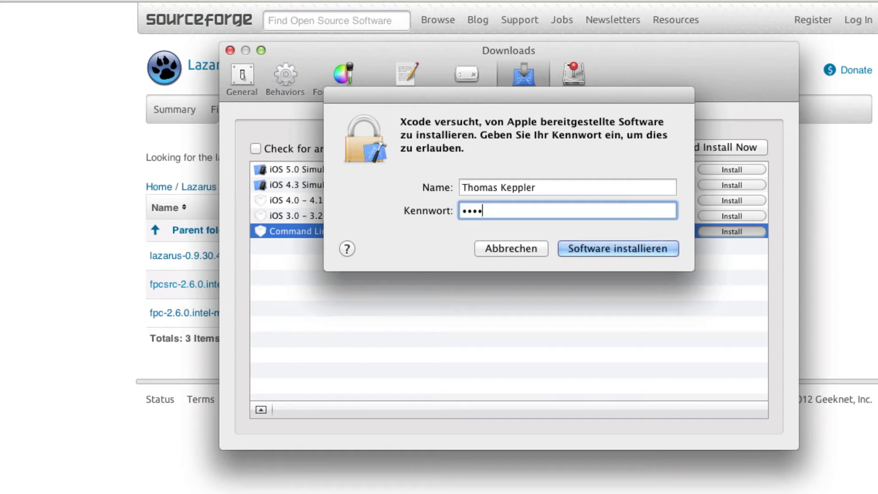
pyautogui.click(618, 248)
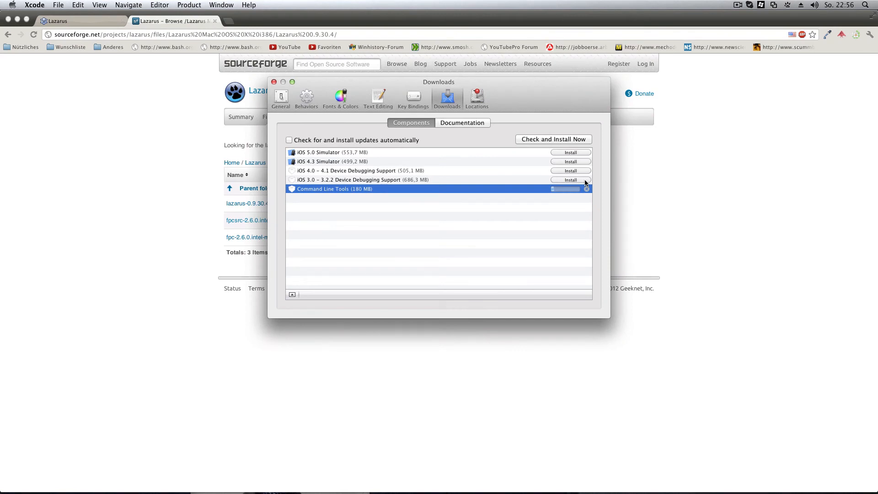
pyautogui.moveTo(663, 342)
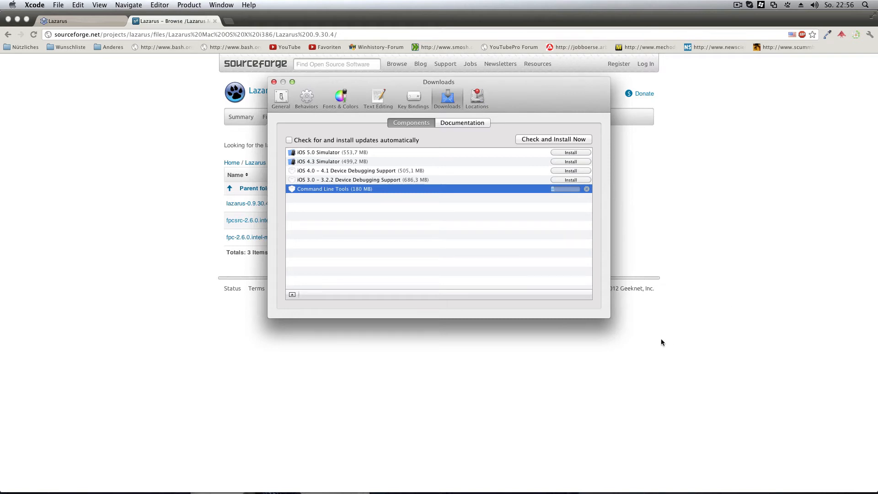
pyautogui.moveTo(633, 367)
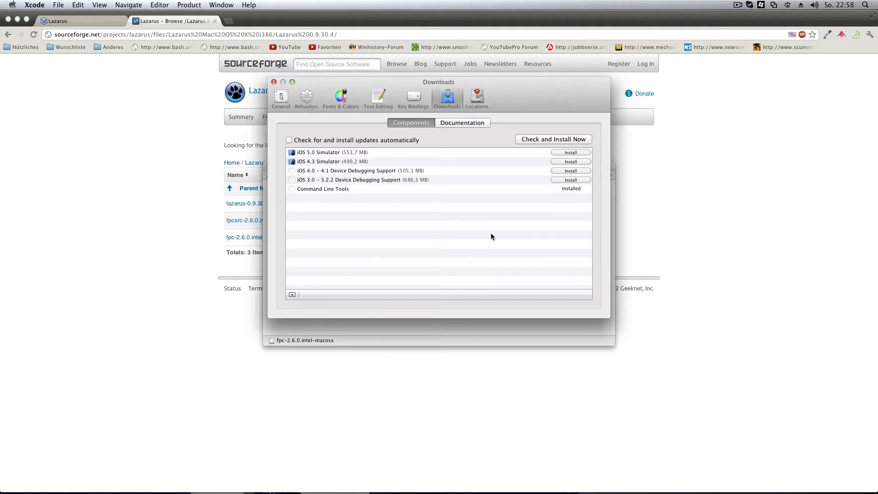
pyautogui.click(322, 189)
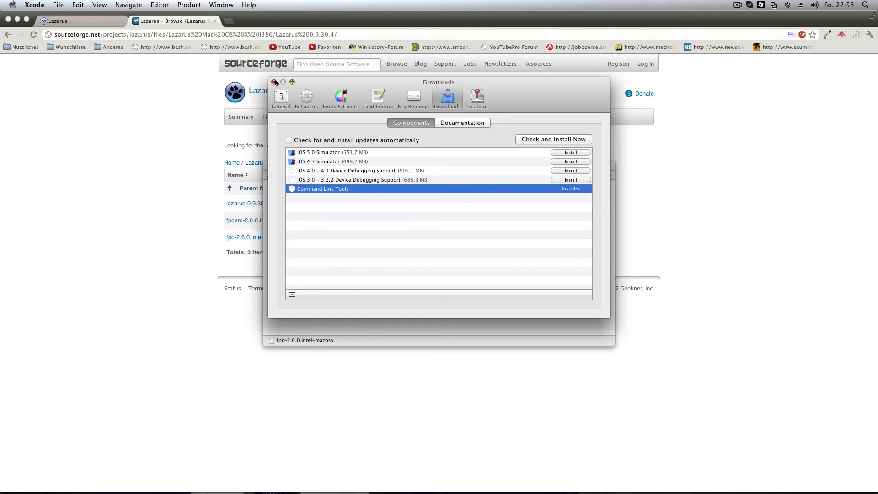
pyautogui.click(274, 81)
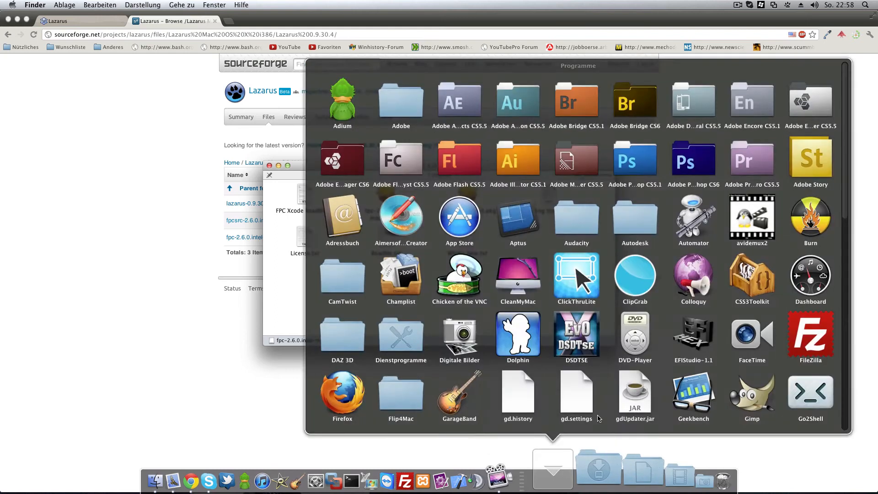
# - Relaunch Lazarus, dismiss the compiler path and missing system.ppu errors, and run blank Form1
pyautogui.scroll(-3)
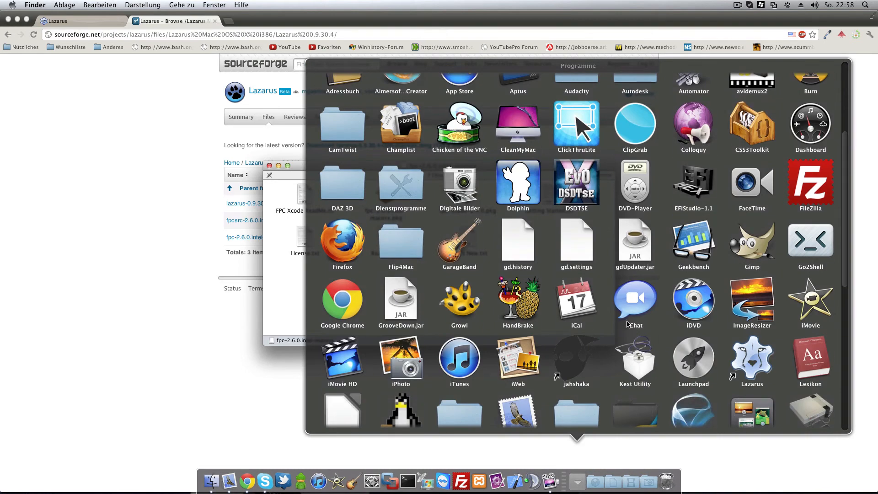
pyautogui.moveTo(666, 298)
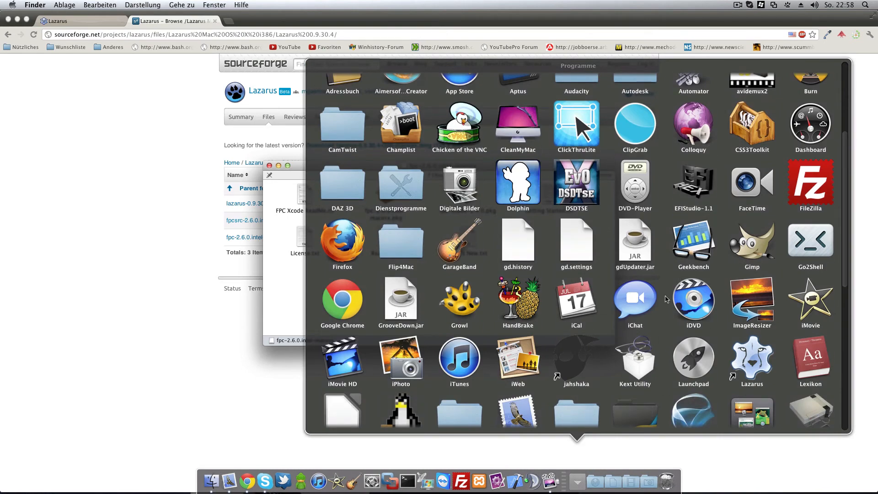
pyautogui.scroll(-3)
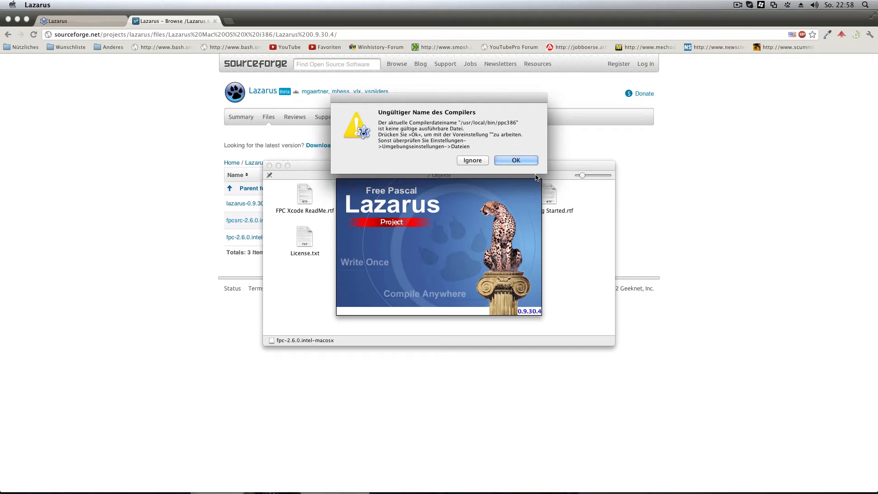
pyautogui.click(516, 160)
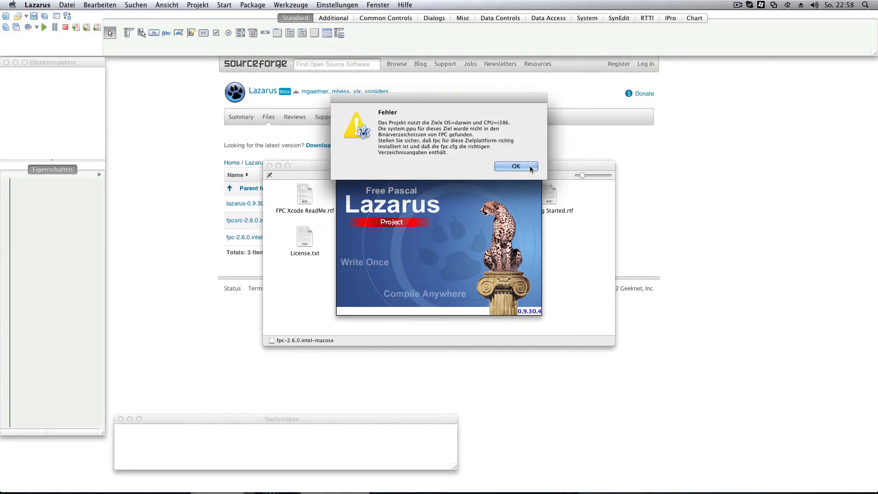
pyautogui.click(514, 167)
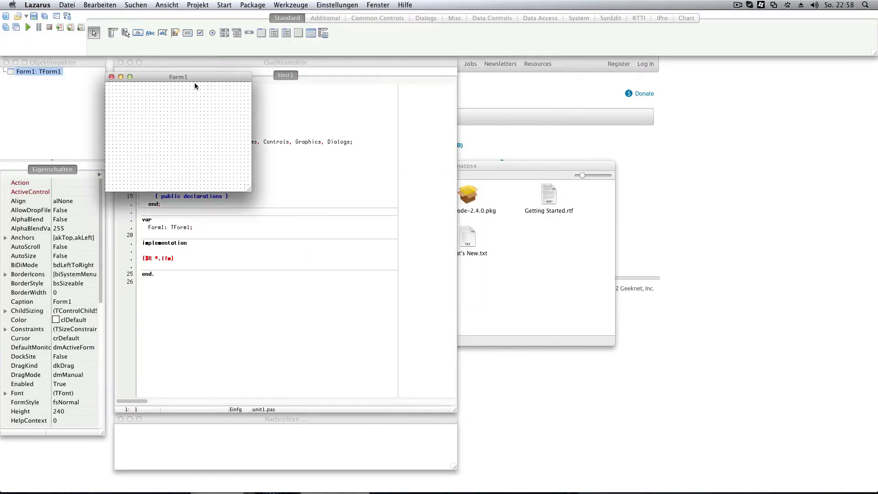
pyautogui.moveTo(178, 77); pyautogui.dragTo(215, 102)
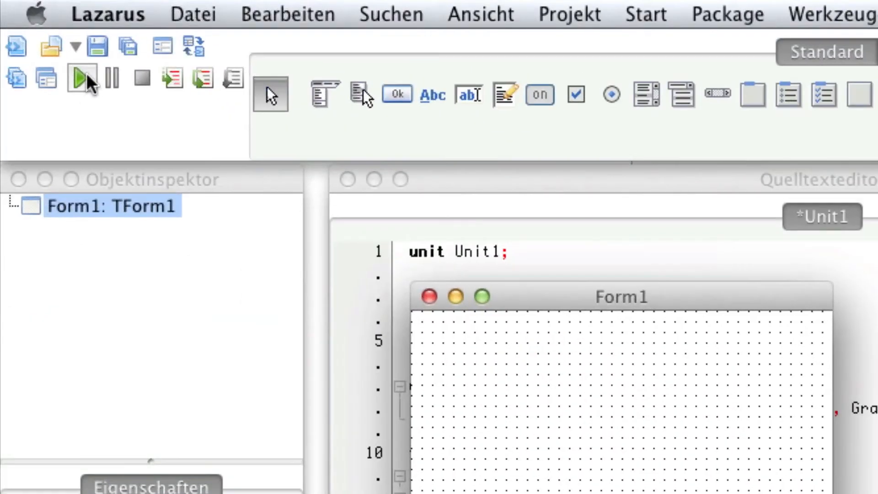
pyautogui.click(82, 78)
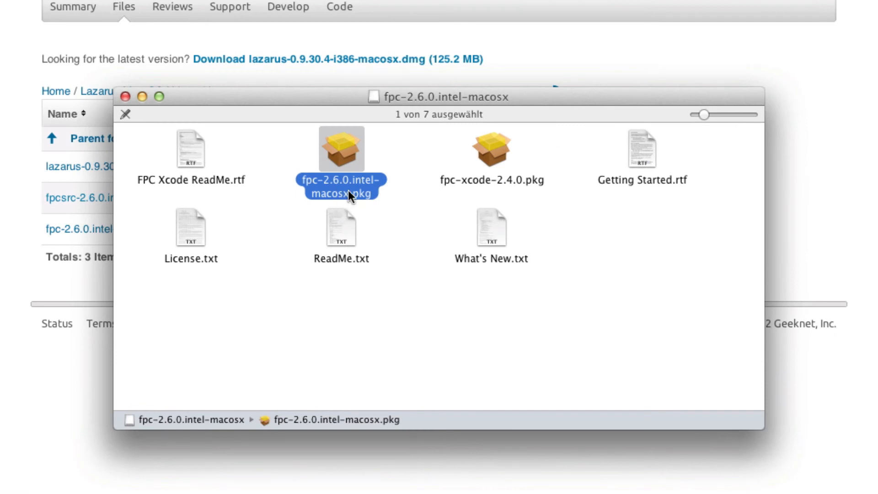
pyautogui.moveTo(363, 186)
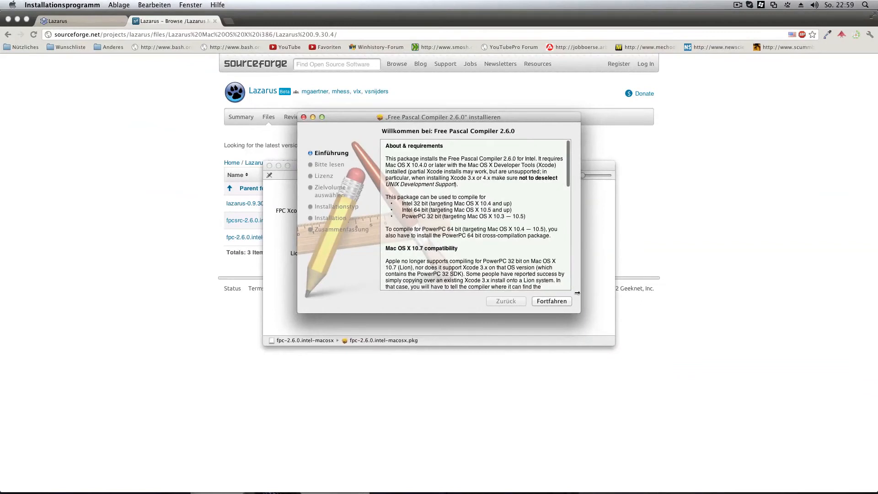
# - Run the standard Free Pascal 2.6.0 installation on Macintosh HD, authorized with the admin password
pyautogui.click(551, 301)
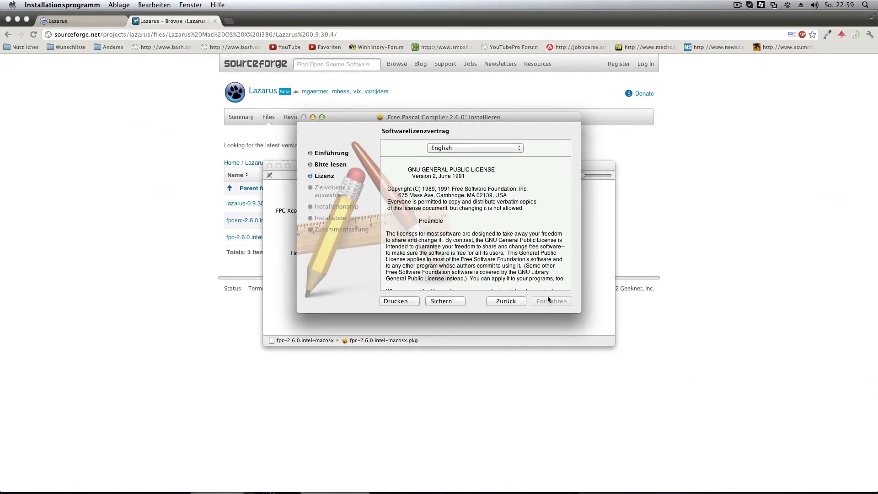
pyautogui.click(550, 301)
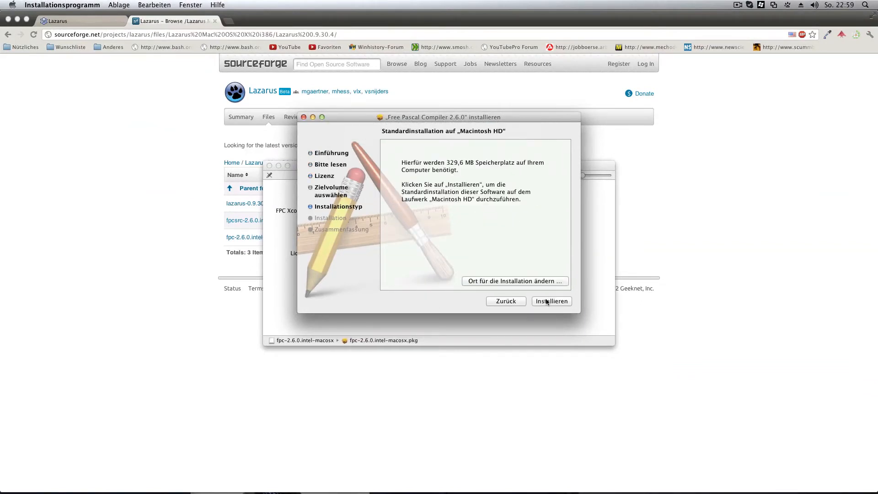
pyautogui.click(551, 301)
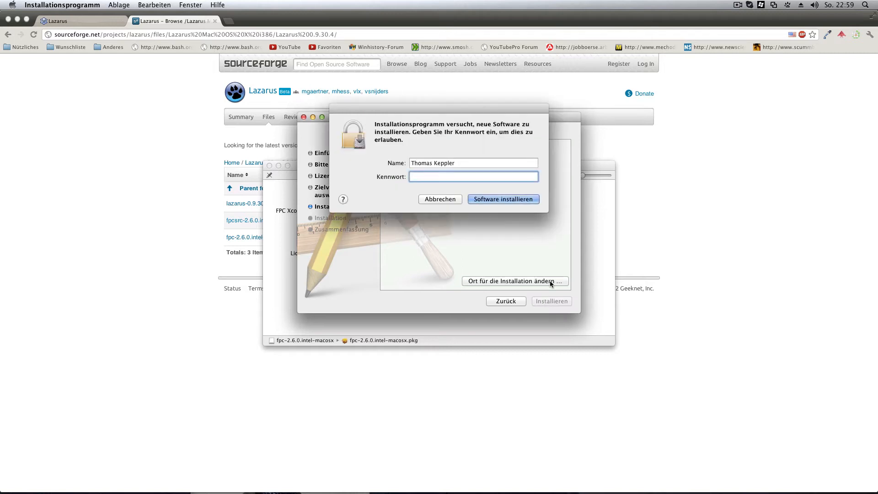
pyautogui.write('•')
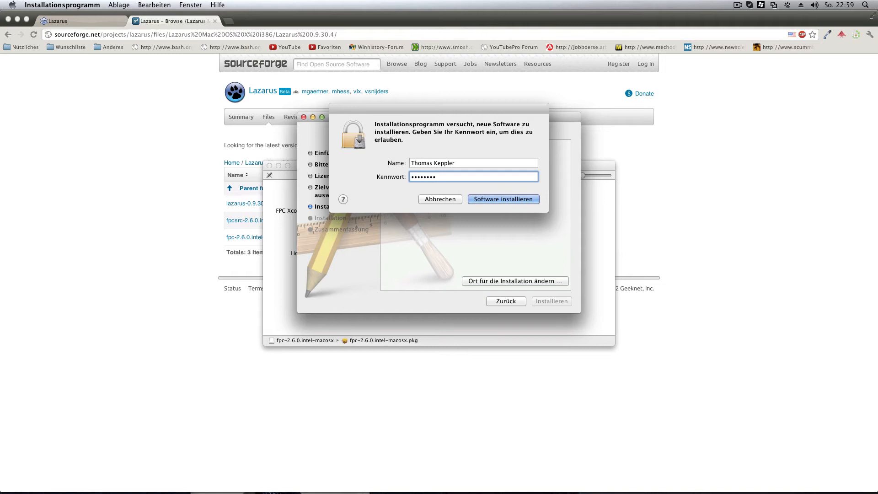
pyautogui.press('backspace')
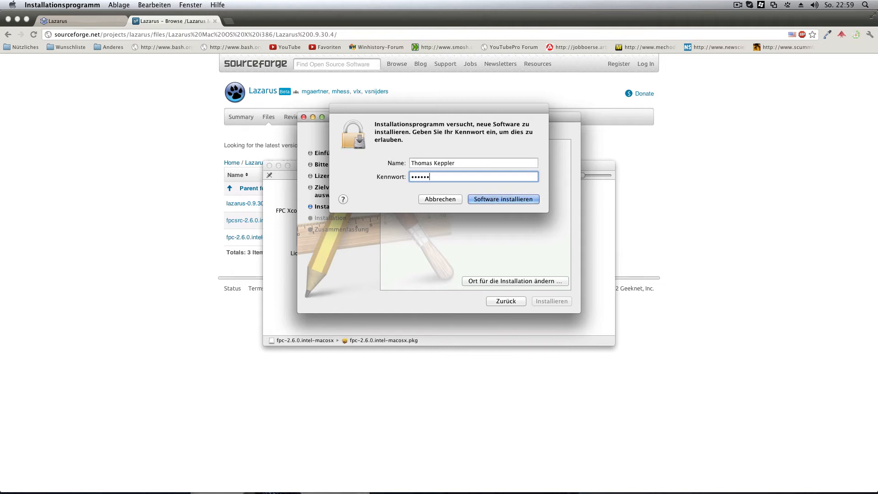
pyautogui.click(502, 199)
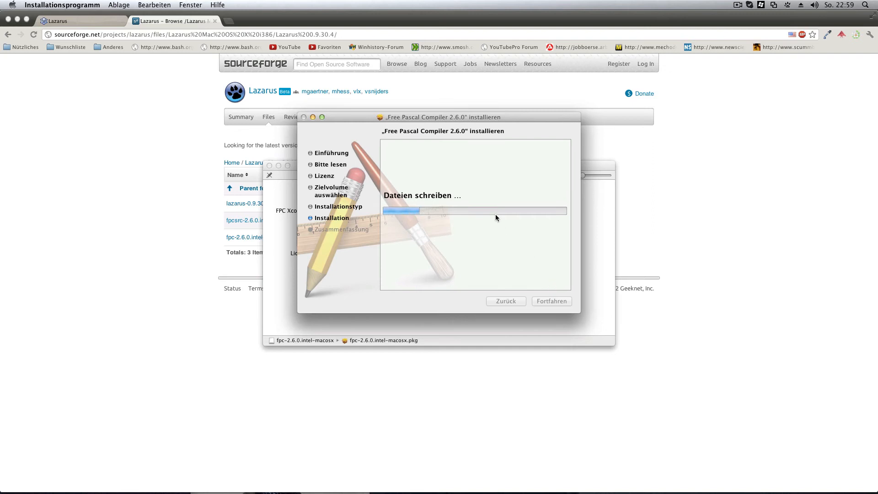
pyautogui.moveTo(429, 142)
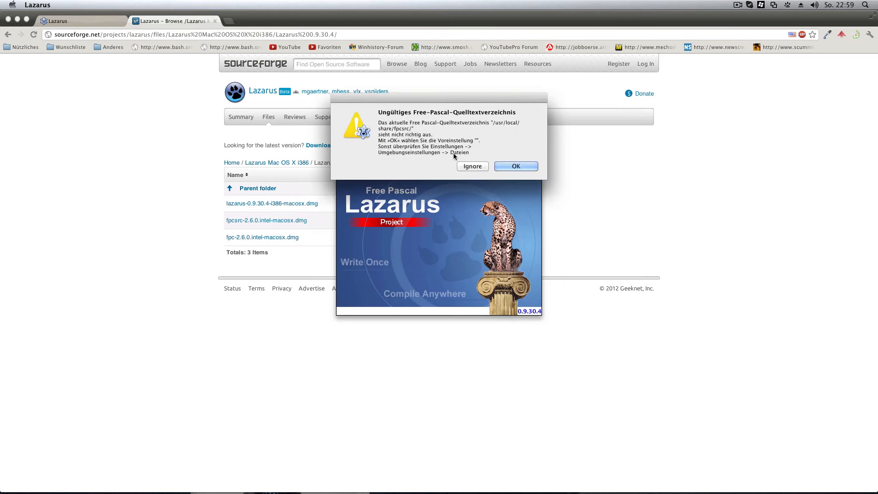
pyautogui.moveTo(488, 144)
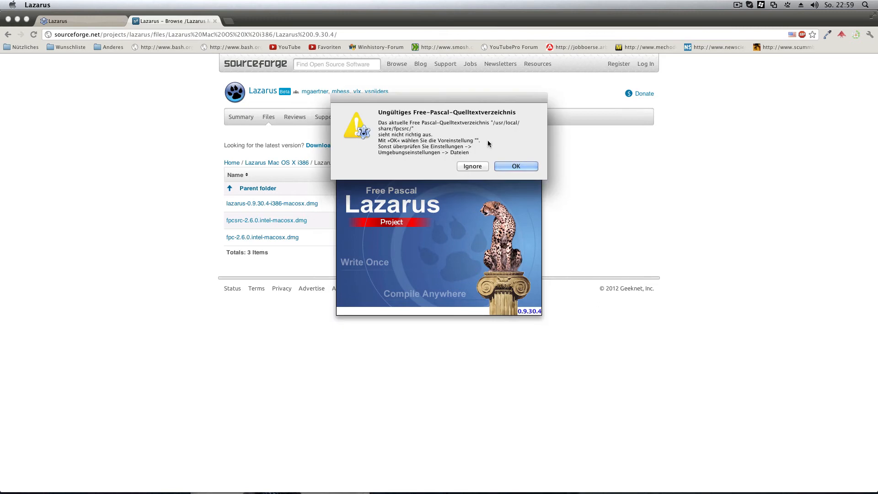
# - Dismiss the 'Ungültiges Free-Pascal-Quelltextverzeichnis' warning
pyautogui.click(515, 166)
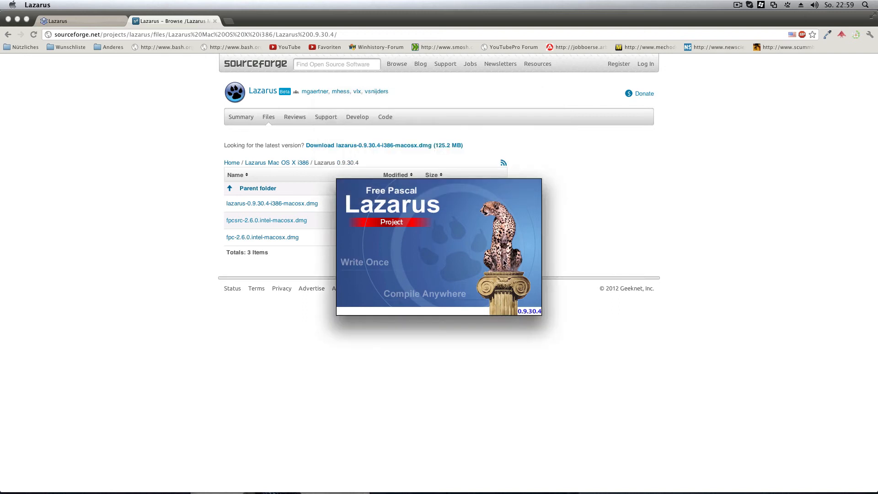
pyautogui.moveTo(469, 238)
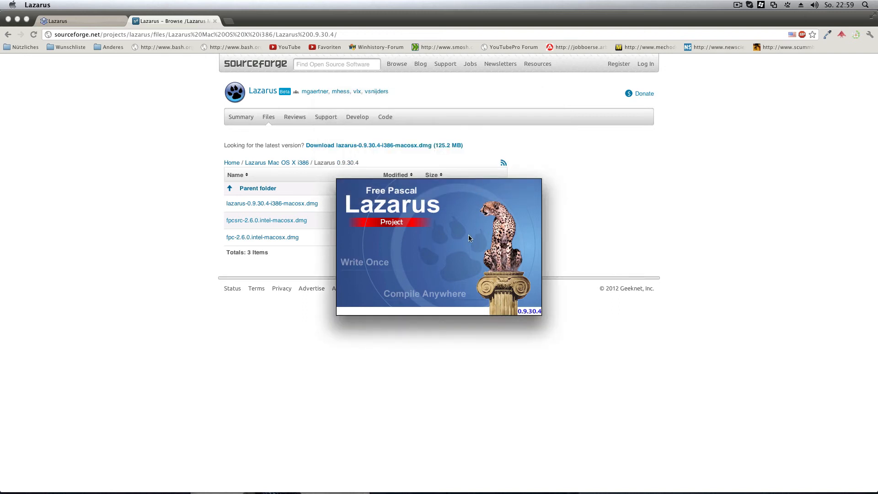
pyautogui.moveTo(467, 288)
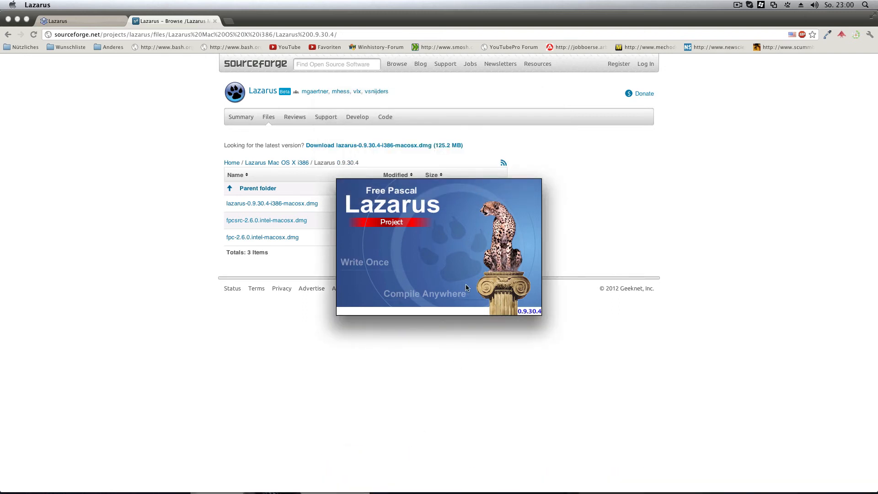
pyautogui.moveTo(470, 356)
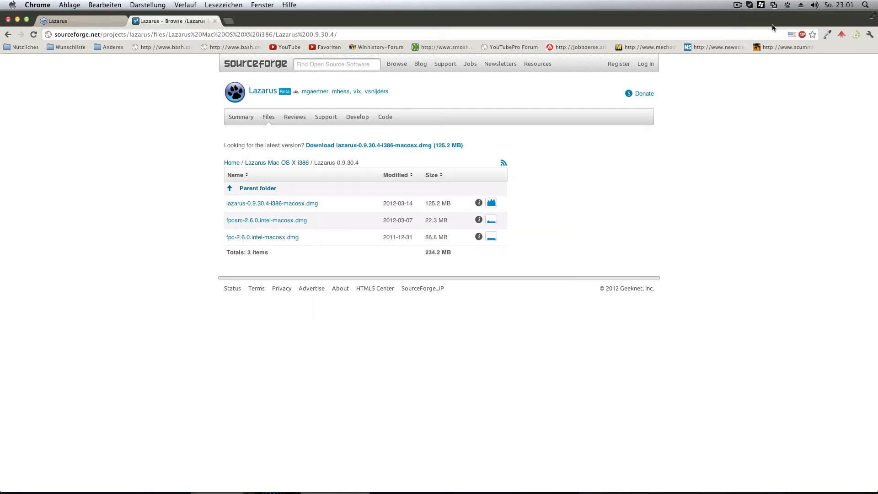
pyautogui.moveTo(291, 222)
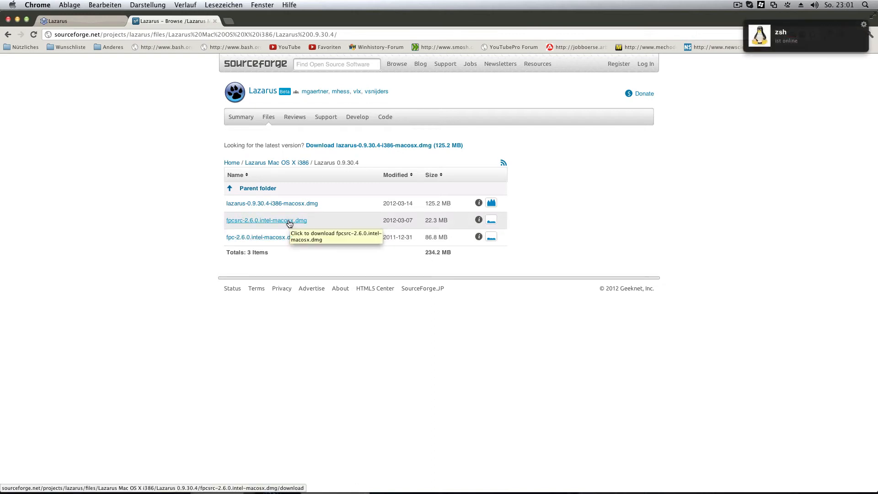
# - Start downloading fpcsrc-2.6.0.intel-macosx.dmg, then bring Finder to the front
pyautogui.click(266, 220)
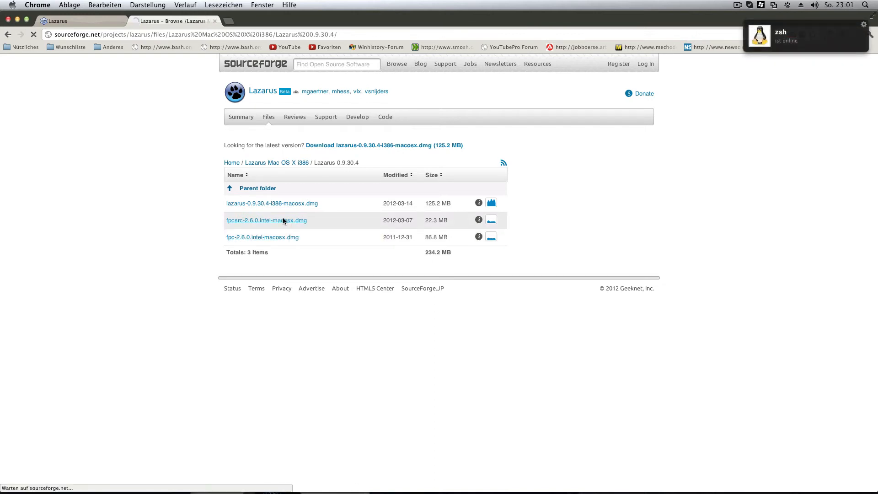
pyautogui.click(267, 220)
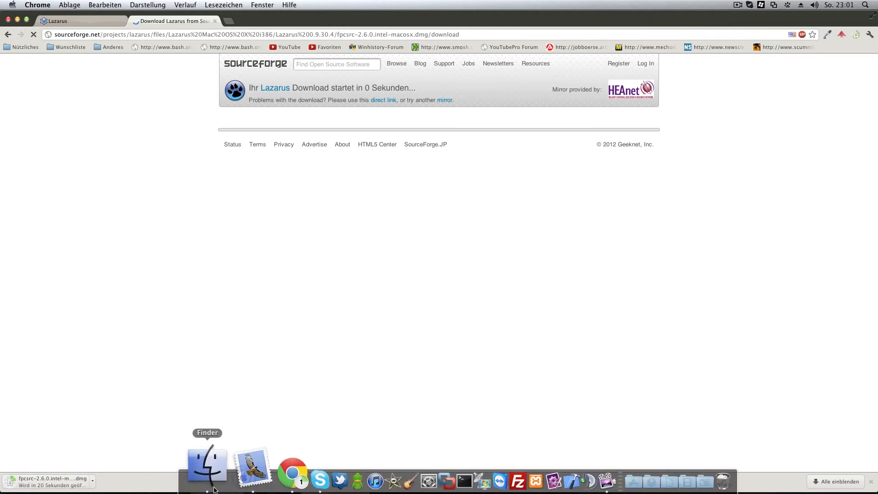
pyautogui.click(207, 465)
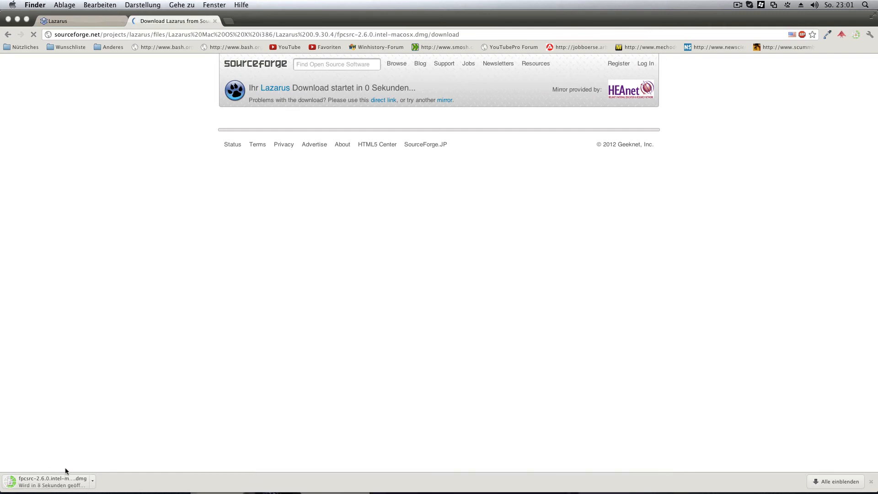
pyautogui.moveTo(100, 450)
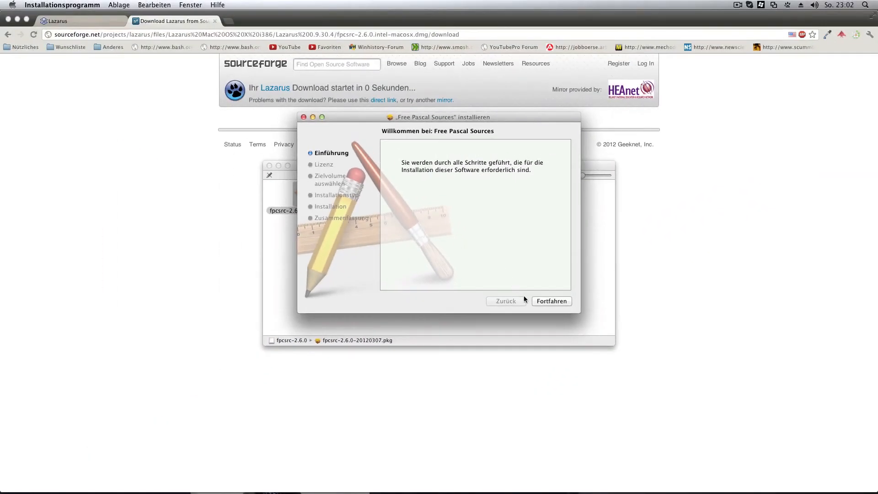
# - Install the Free Pascal Sources package on Macintosh HD with the admin password, then close Installer
pyautogui.click(551, 301)
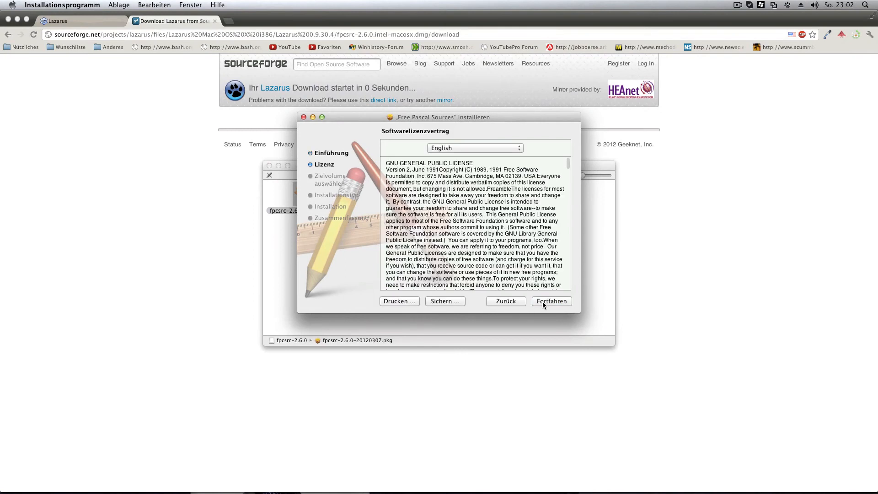
pyautogui.click(550, 301)
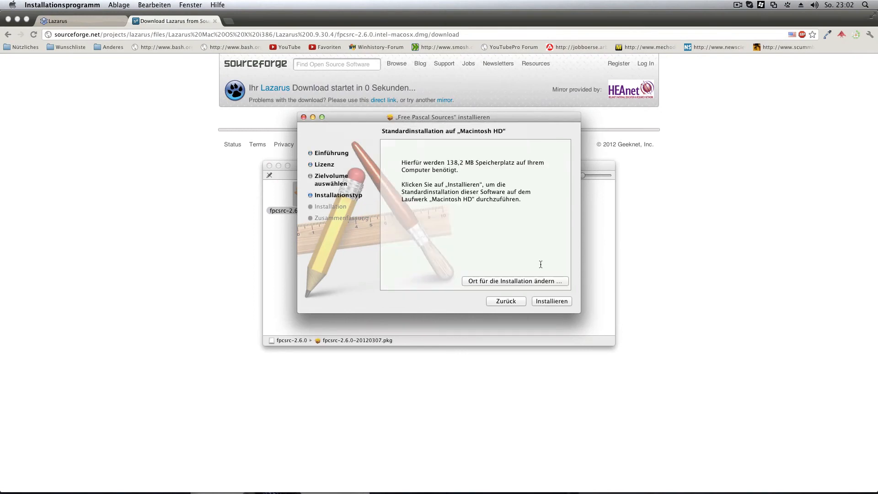
pyautogui.click(550, 301)
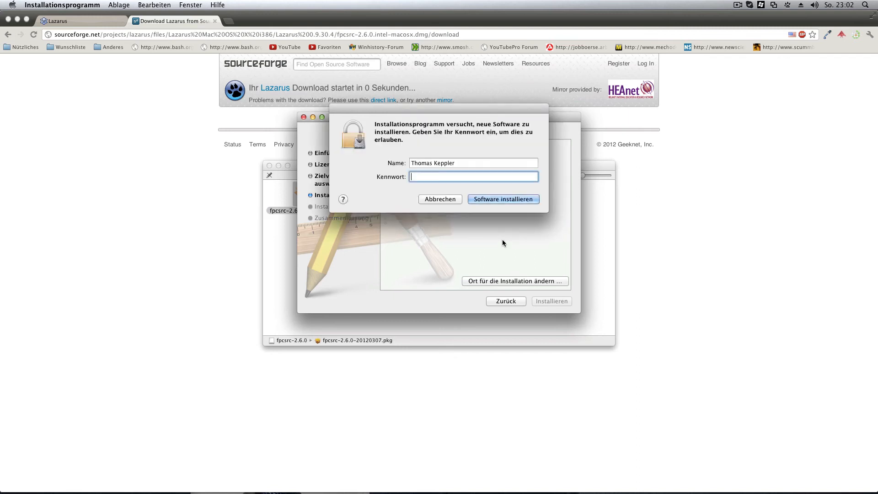
pyautogui.click(474, 177)
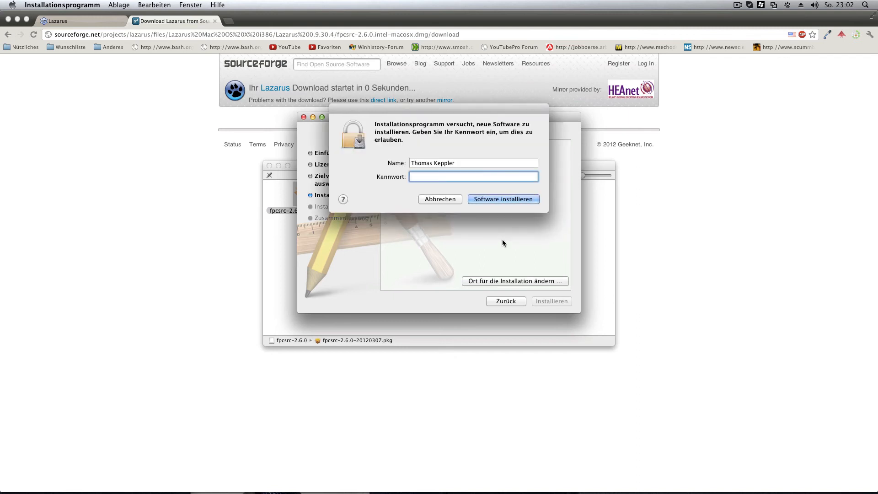
pyautogui.write('password')
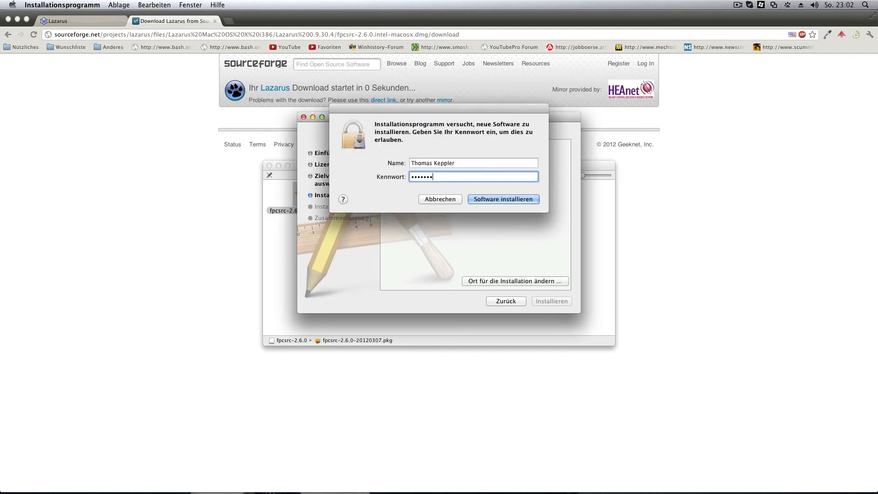
pyautogui.click(502, 199)
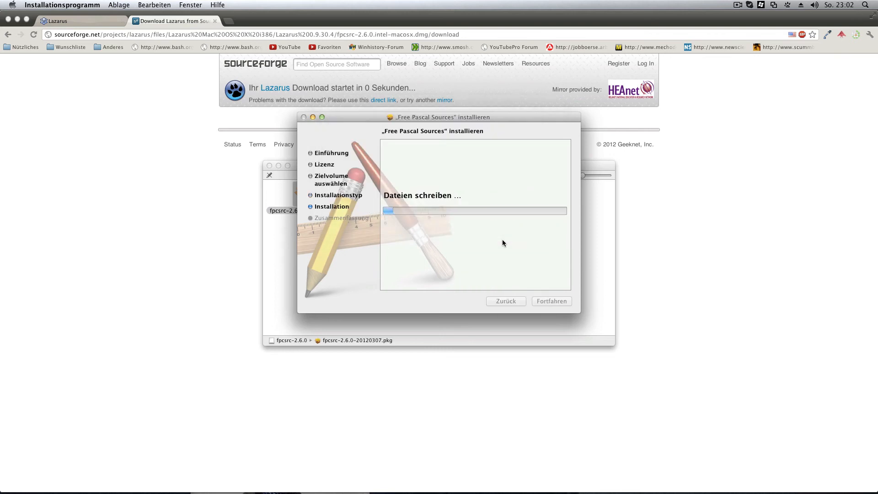
pyautogui.moveTo(439, 256)
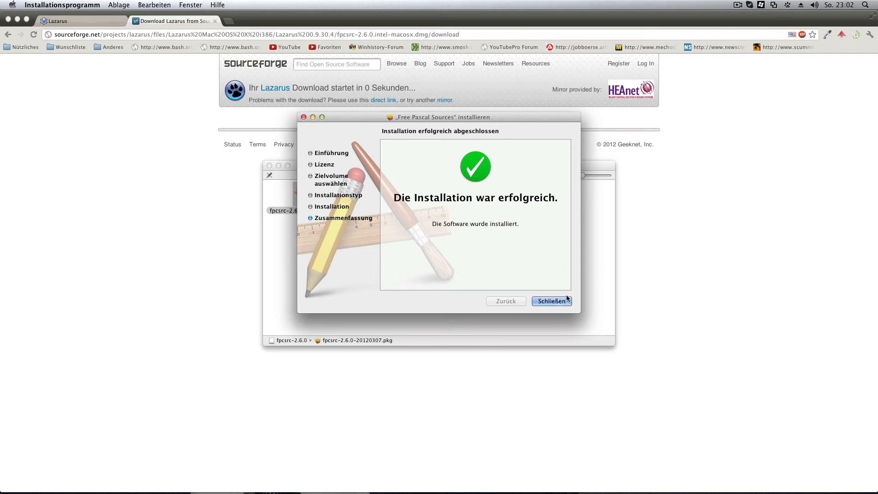
pyautogui.click(551, 301)
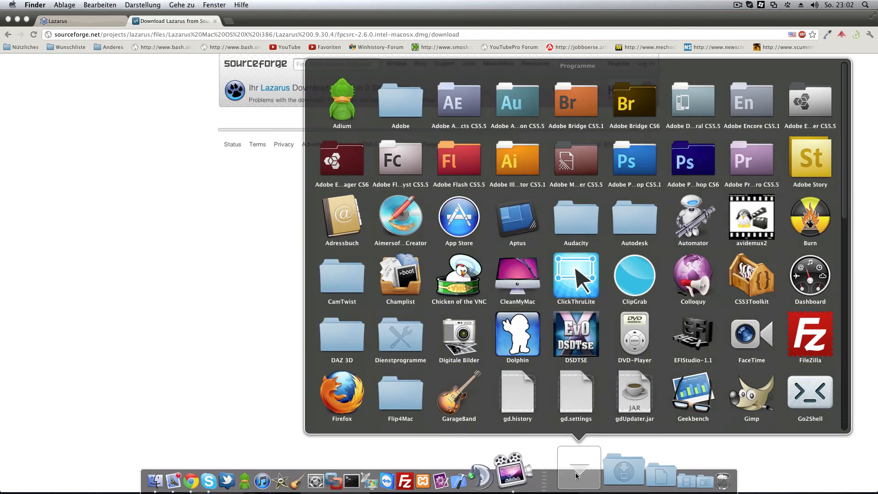
# - Scroll through the installed applications to find and launch Lazarus
pyautogui.scroll(-3)
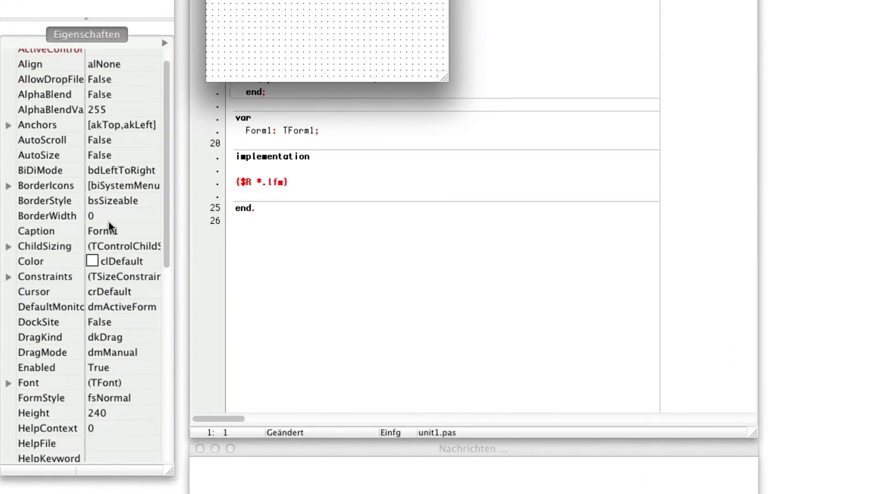
# - Change Form1's Caption property in the Object Inspector from Form1 to Test
pyautogui.scroll(-3)
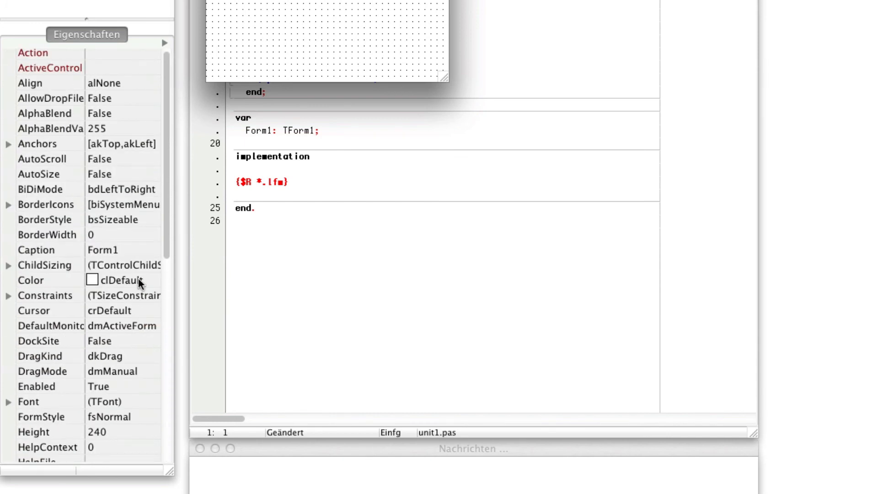
pyautogui.click(103, 249)
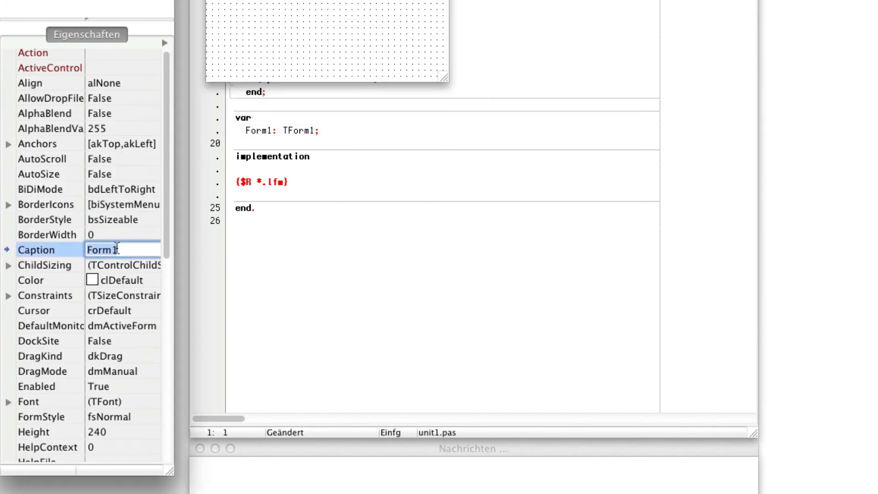
pyautogui.moveTo(163, 238)
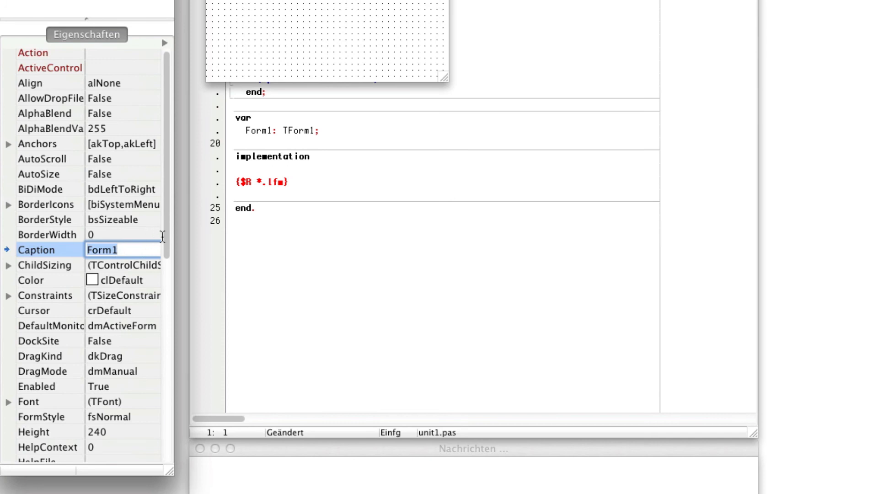
pyautogui.write('R')
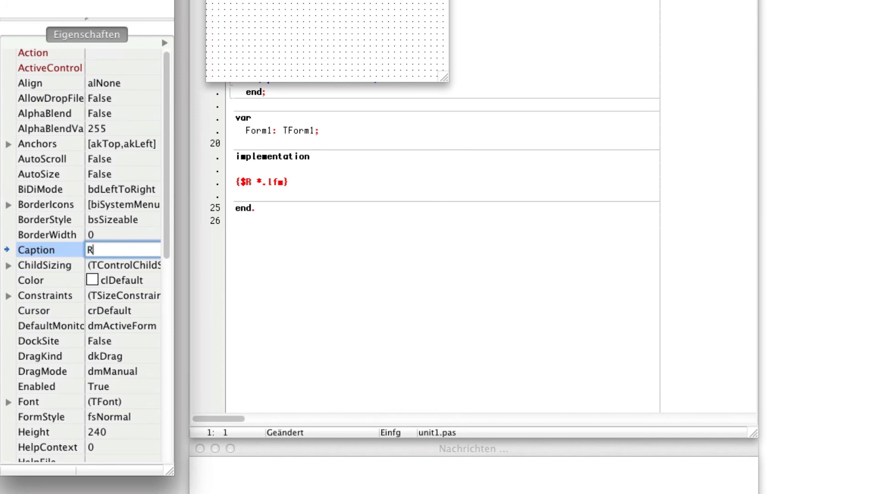
pyautogui.write('Testform')
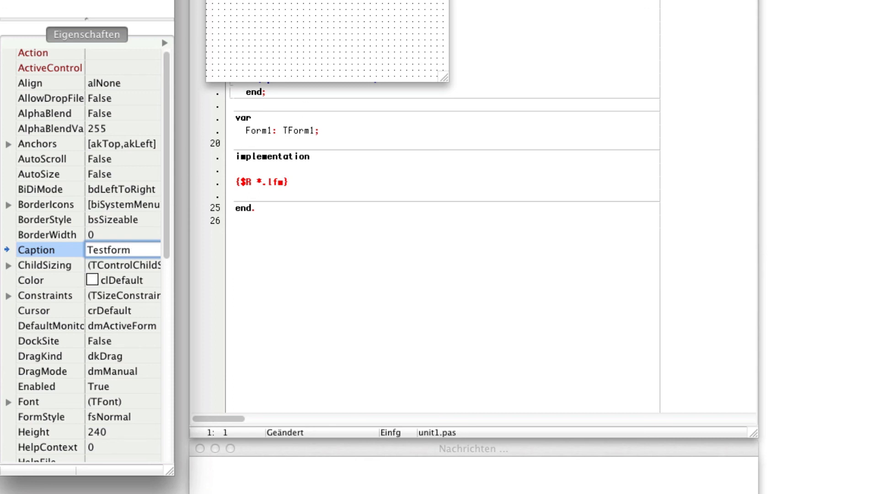
pyautogui.write('Form1')
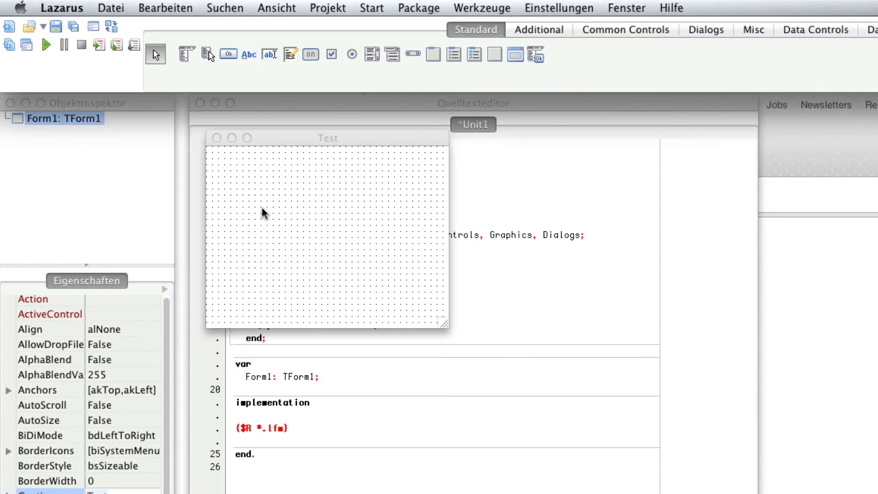
# - Drop a TLabel onto the Test form and set its Color to clWhite
pyautogui.click(248, 54)
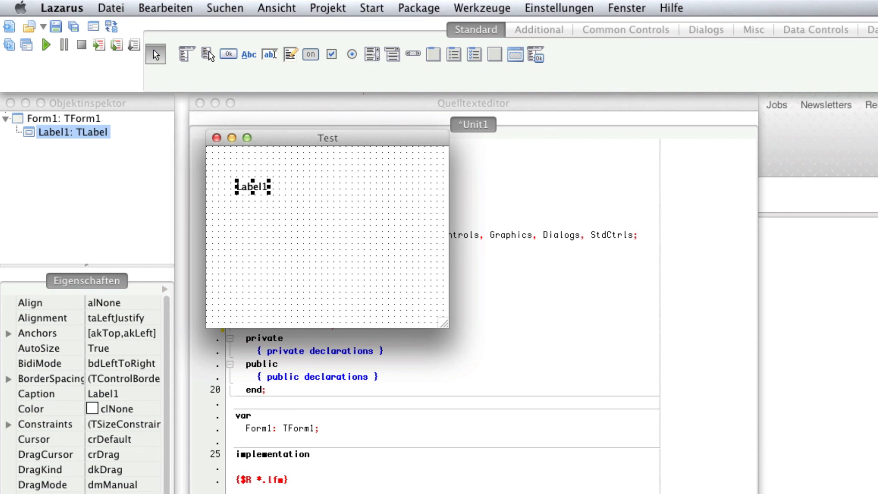
pyautogui.click(149, 408)
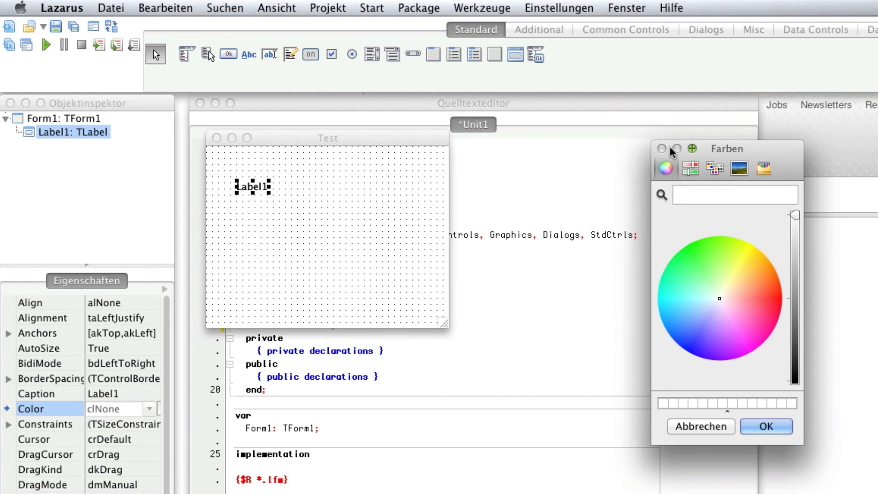
pyautogui.click(765, 426)
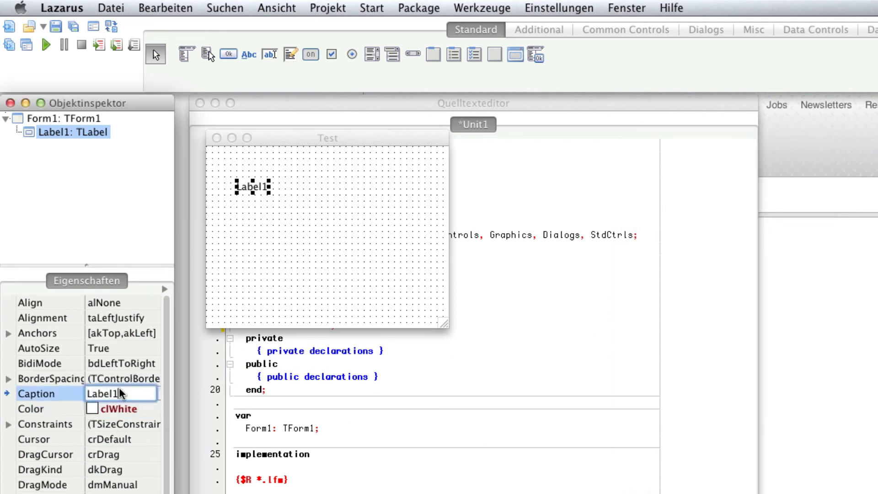
# - Set the label caption to 'Hello World!' and shrink the form around it
pyautogui.click(161, 393)
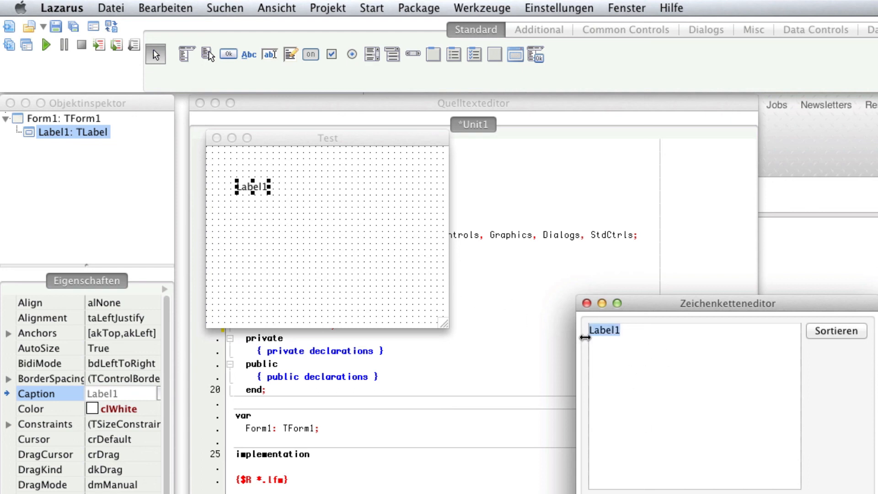
pyautogui.write('Hwll')
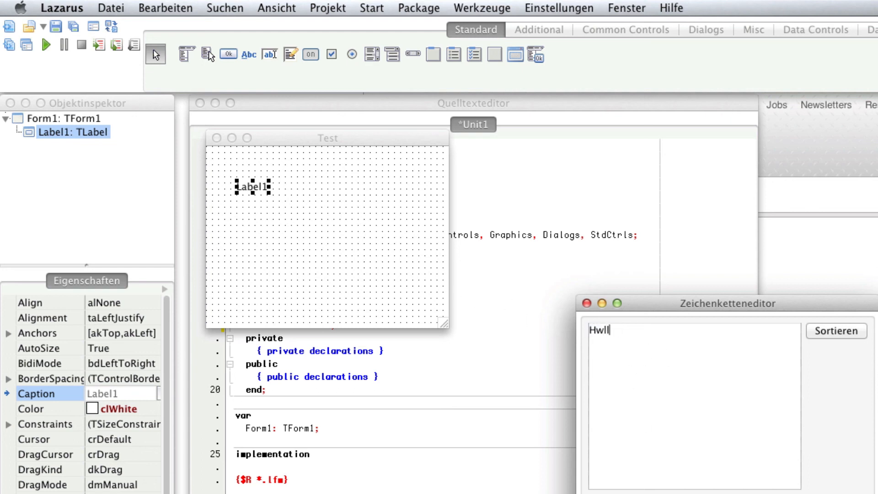
pyautogui.write('Hello')
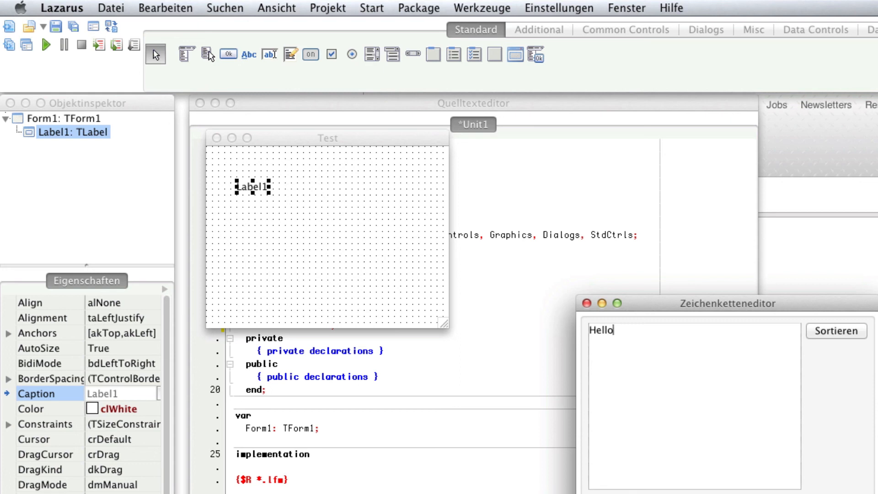
pyautogui.write('World!')
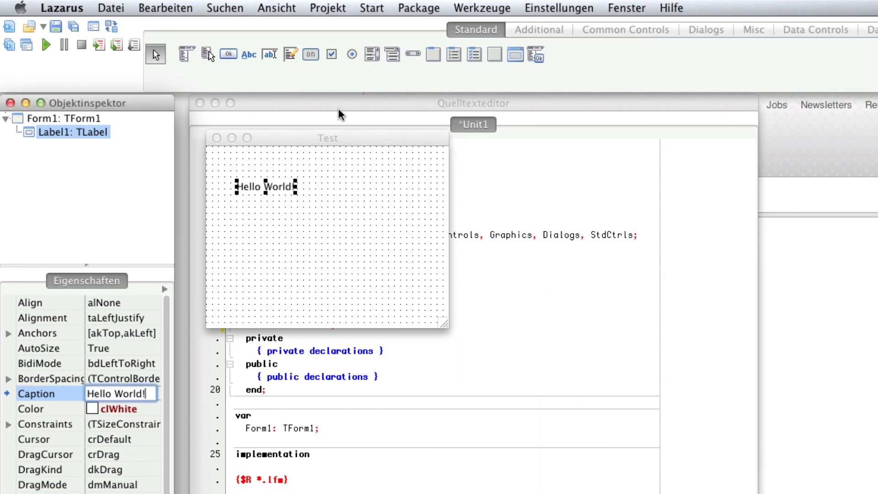
pyautogui.moveTo(264, 186); pyautogui.dragTo(252, 165)
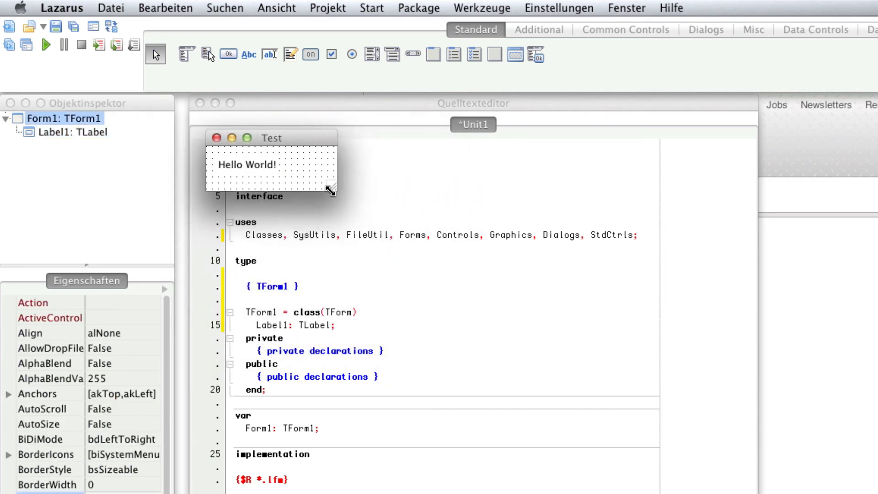
# - Run the project, reposition and resize the Test window, then return to SourceForge
pyautogui.click(245, 164)
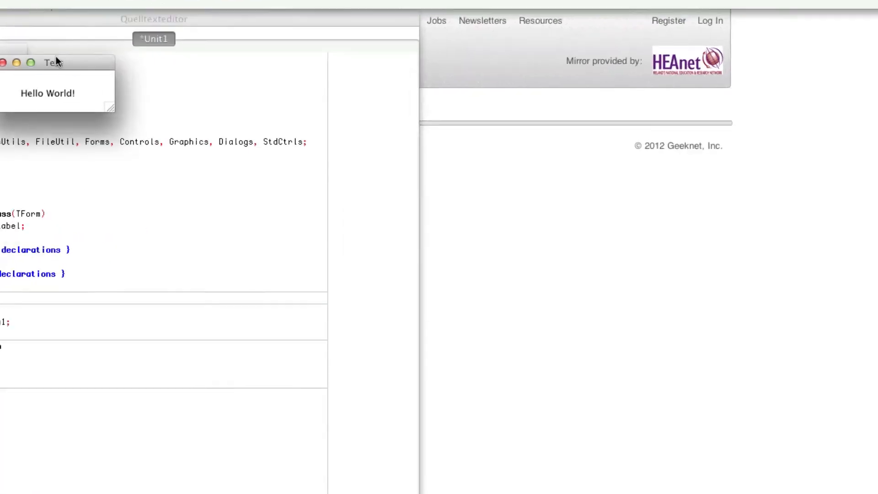
pyautogui.moveTo(53, 62); pyautogui.dragTo(477, 165)
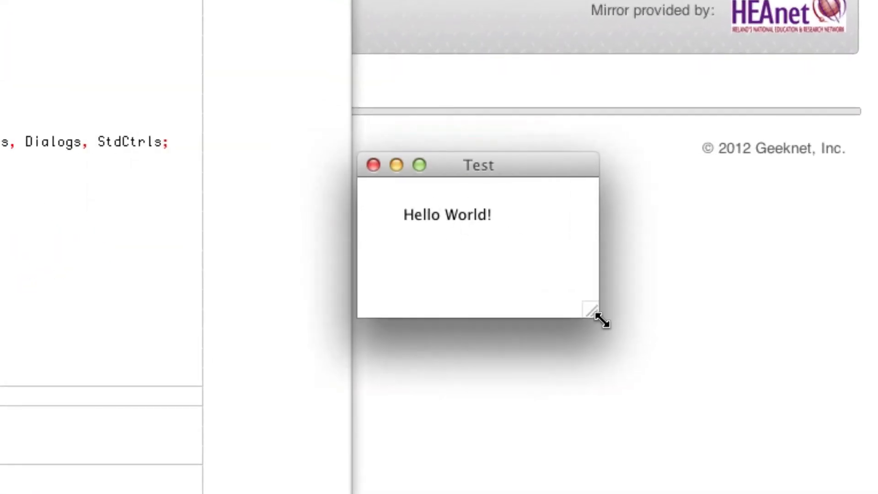
pyautogui.moveTo(602, 322); pyautogui.dragTo(551, 260)
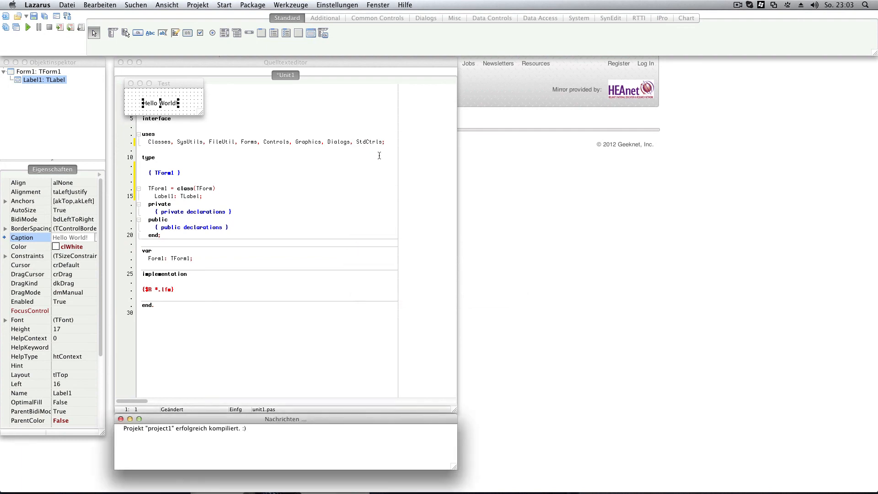
pyautogui.click(37, 5)
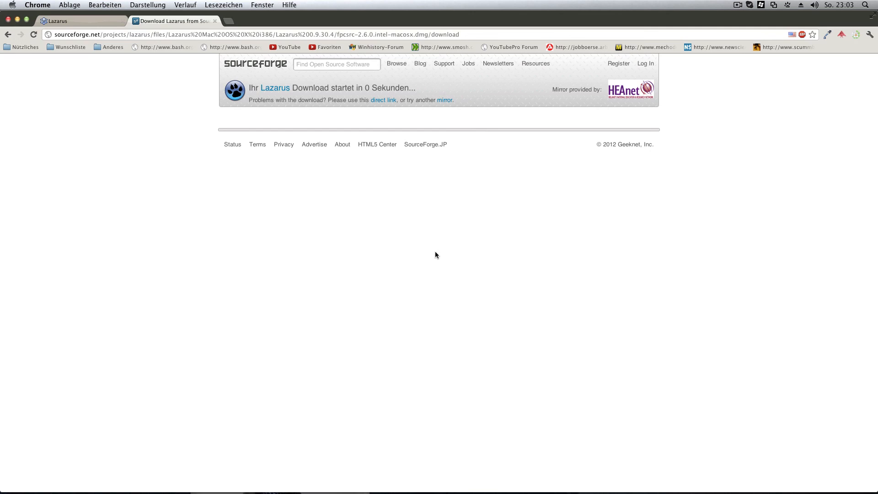
pyautogui.moveTo(430, 256)
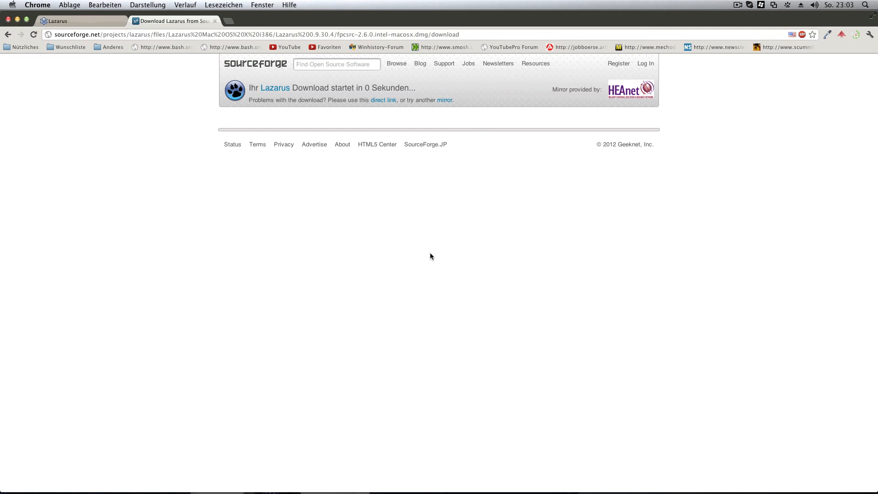
pyautogui.moveTo(425, 257)
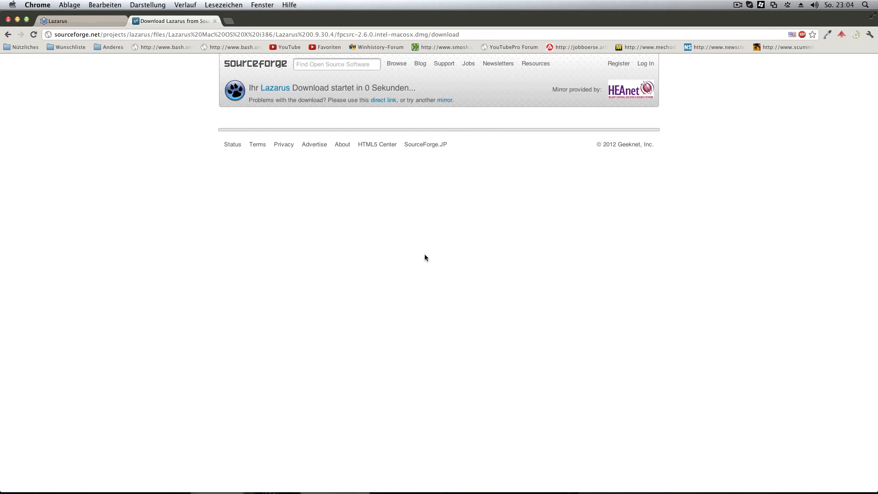